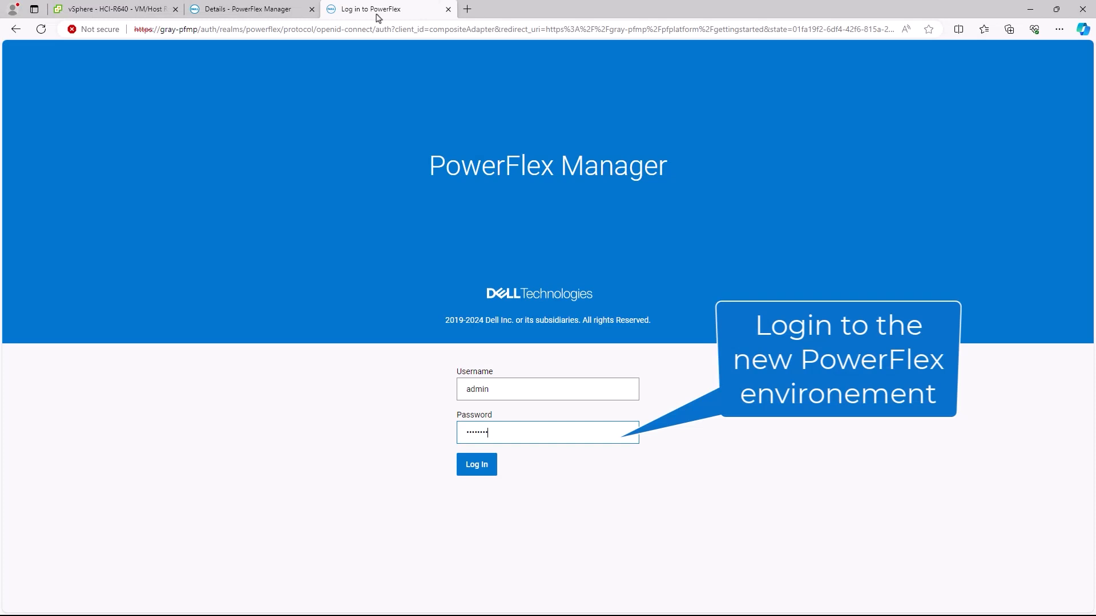
Step: Sign in as admin and choose importing an instance managed by PowerFlex Manager in the setup wizard
{"action": "left_click", "coordinate": [476, 465]}
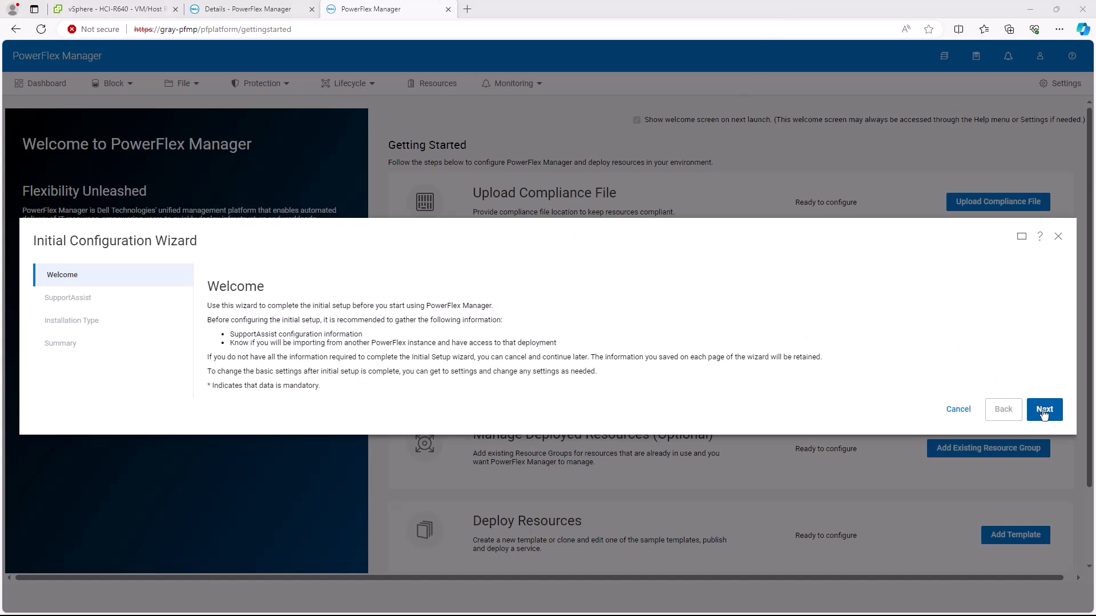
{"action": "left_click", "coordinate": [1044, 408]}
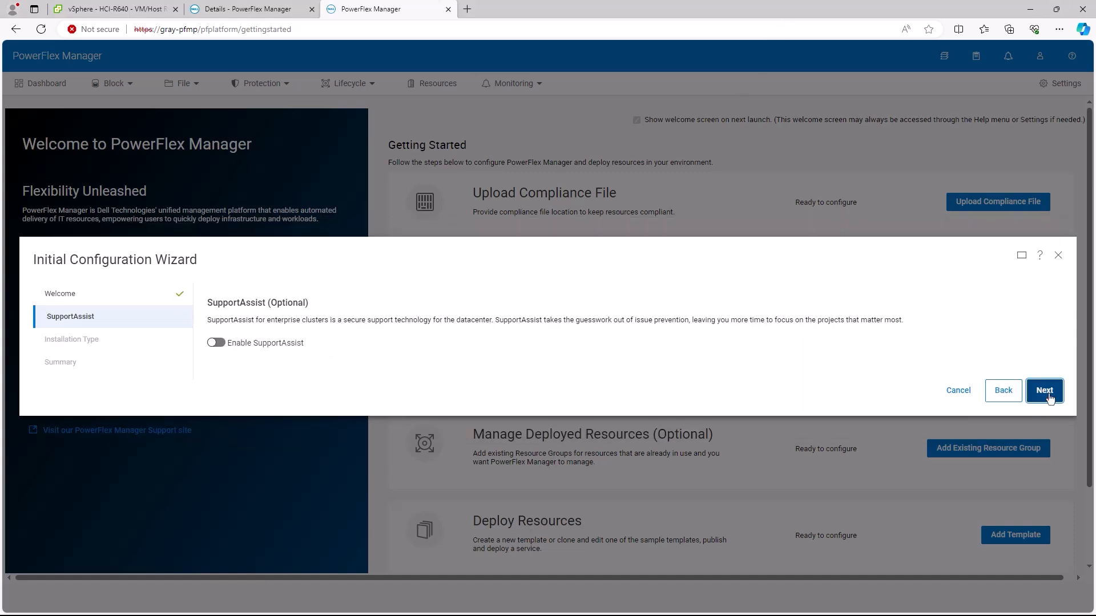
{"action": "left_click", "coordinate": [1045, 390]}
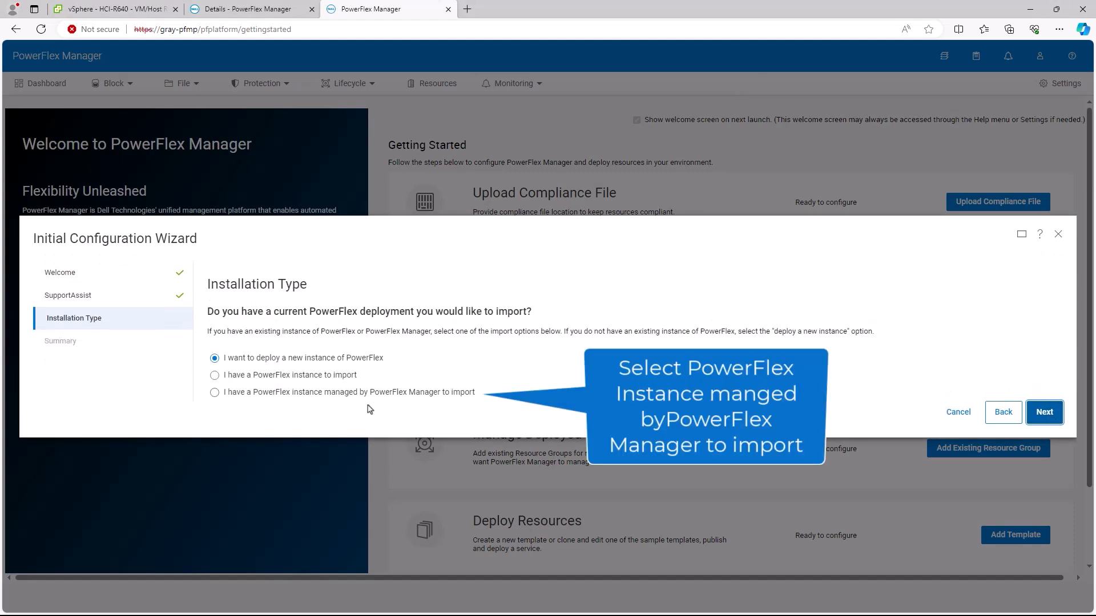
{"action": "left_click", "coordinate": [214, 391]}
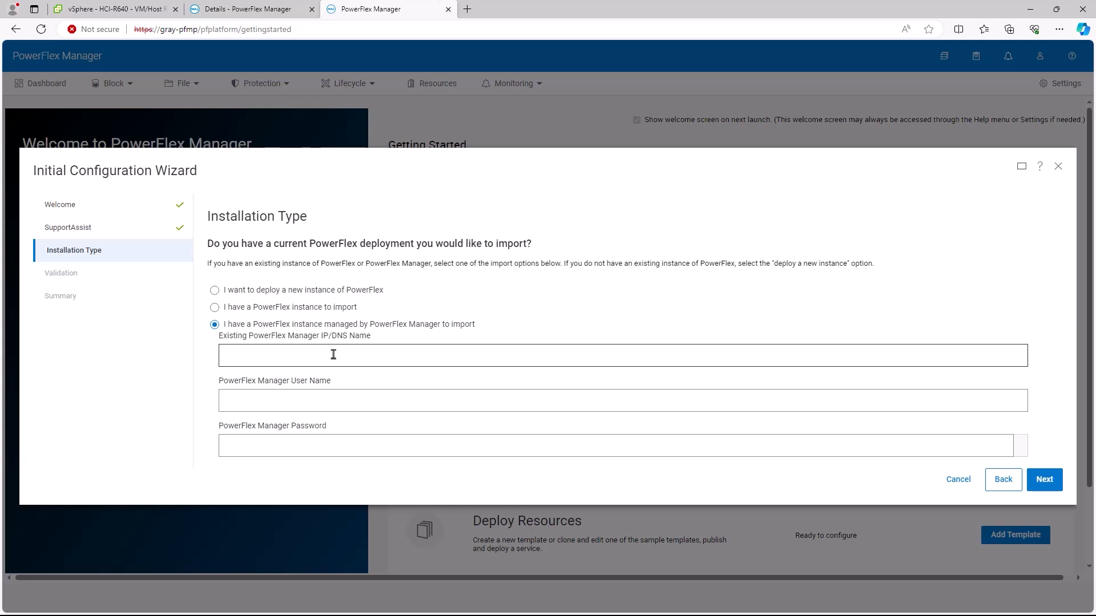
Step: Connect to existing manager 172.25.150.30 with credentials, pass validation and finish the wizard
{"action": "type", "text": "172.25.150.30"}
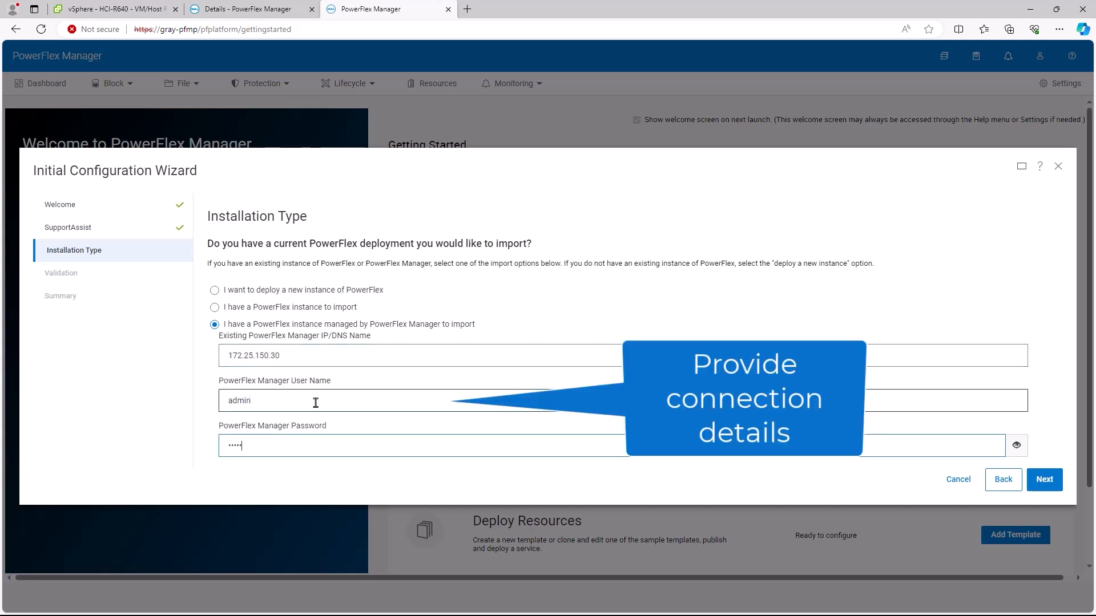
{"action": "left_click", "coordinate": [1044, 480]}
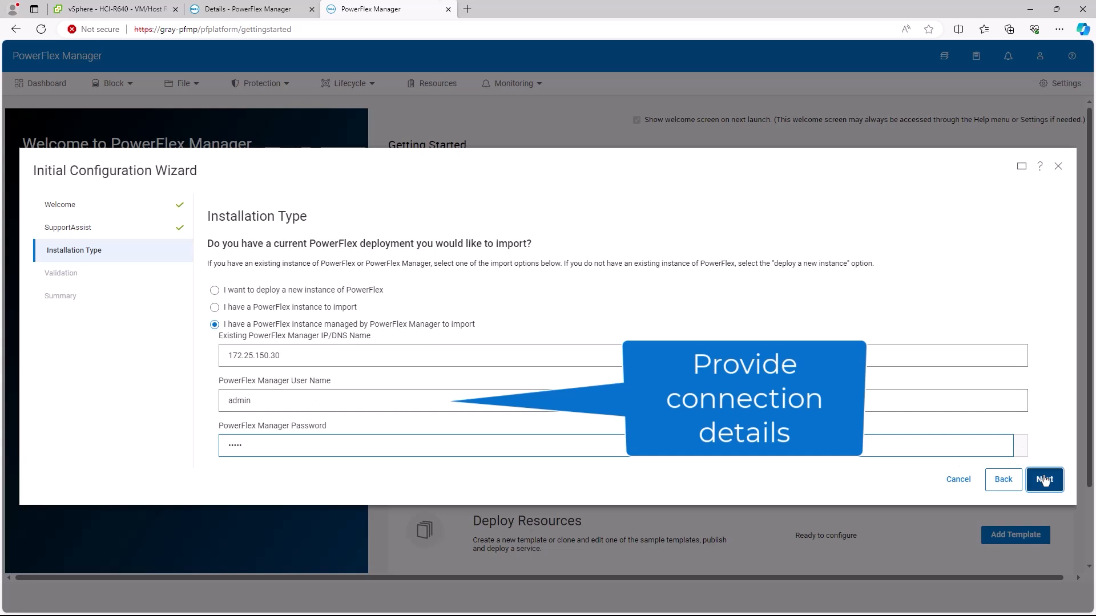
{"action": "left_click", "coordinate": [1043, 480]}
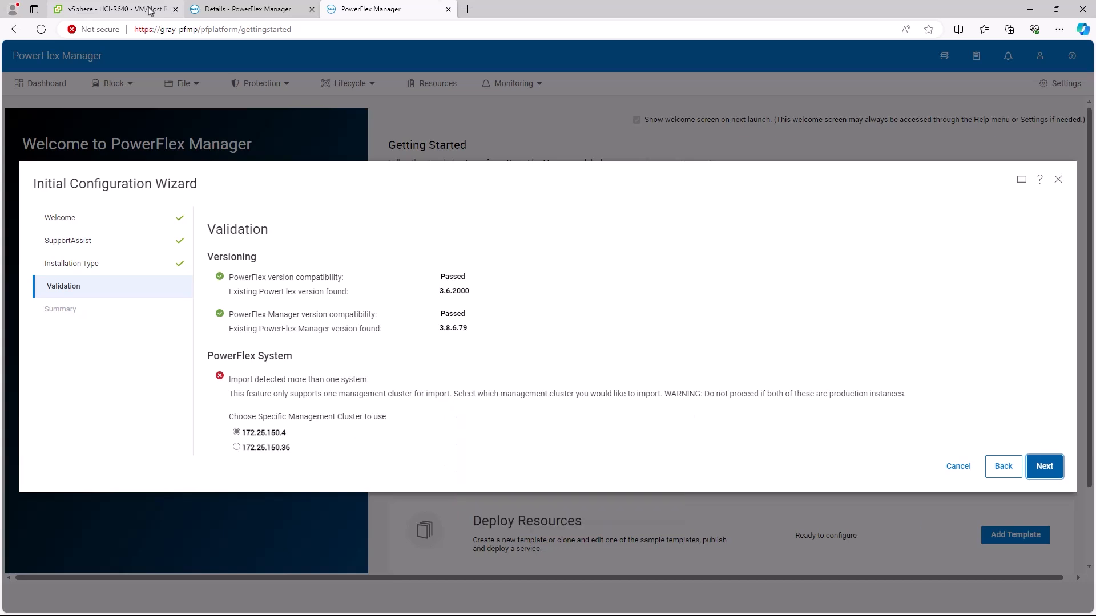
{"action": "left_click", "coordinate": [1044, 466]}
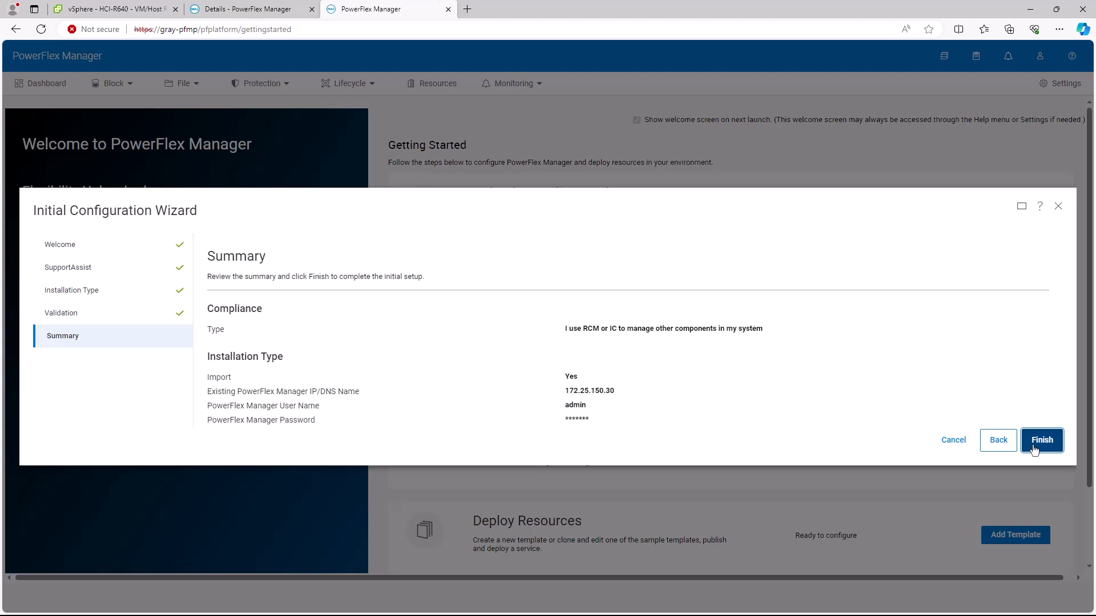
{"action": "left_click", "coordinate": [1041, 439]}
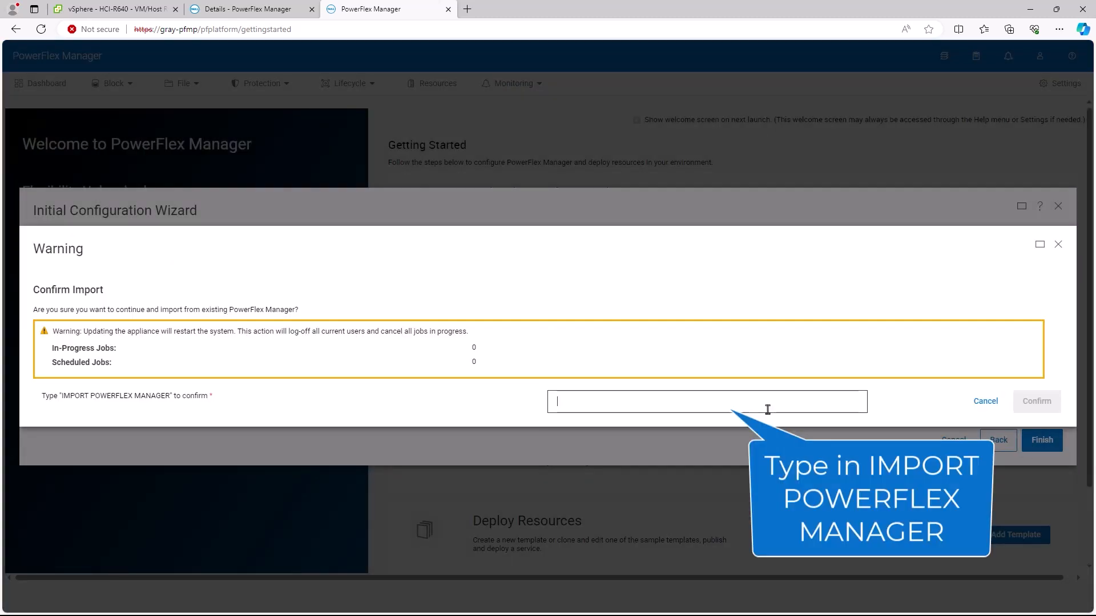
Step: Confirm the import by entering 'IMPORT POWERFLEX MANAGER' so all setup steps show Configured
{"action": "type", "text": "IMPORT POWERFLEX MANAGER"}
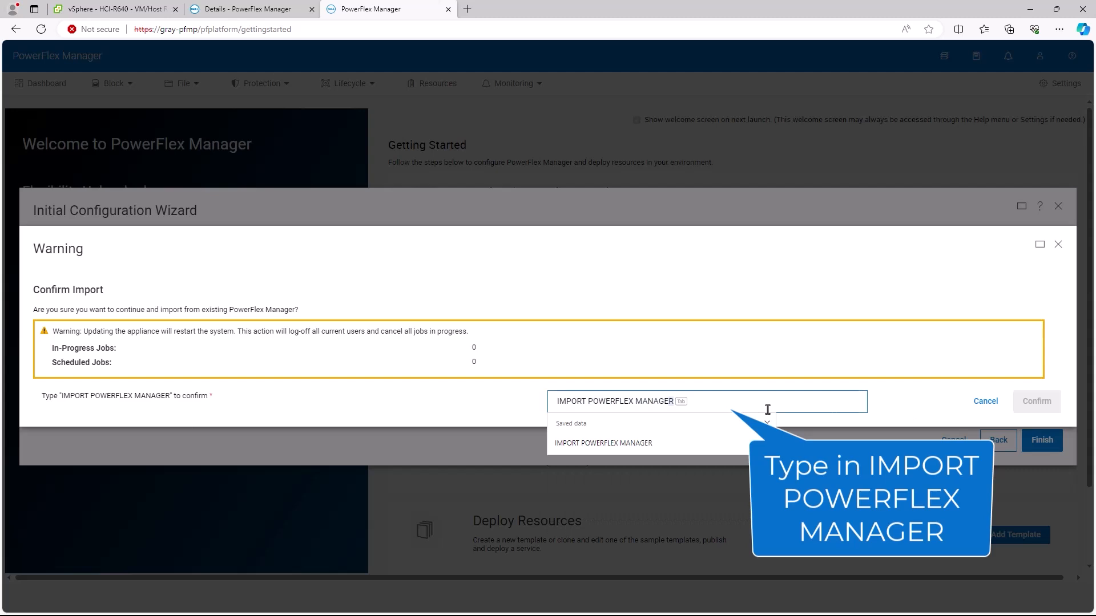
{"action": "left_click", "coordinate": [1036, 401]}
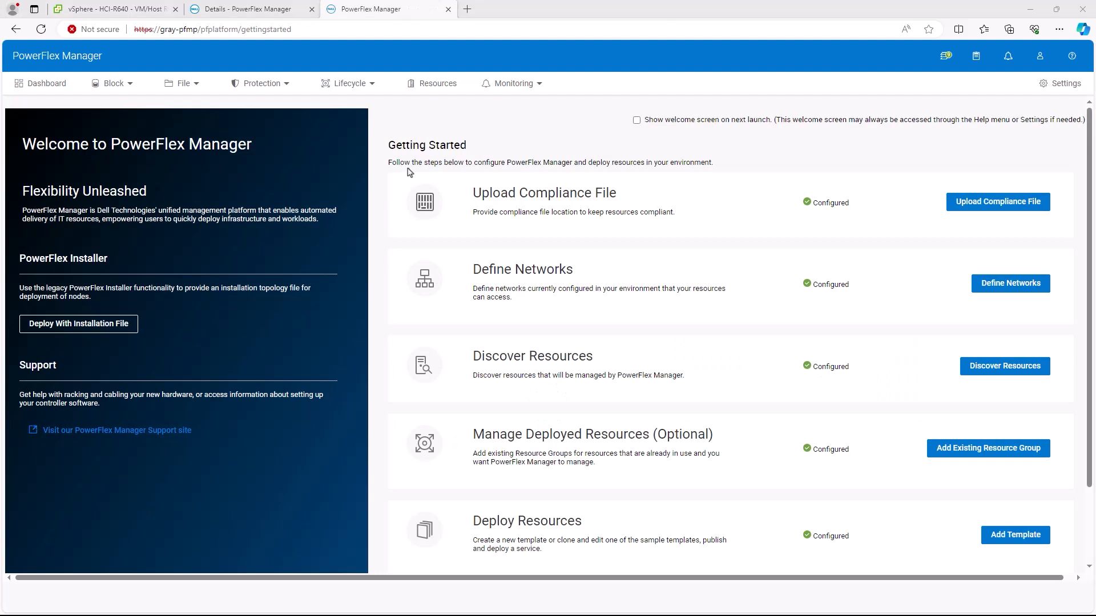
{"action": "mouse_move", "coordinate": [46, 83]}
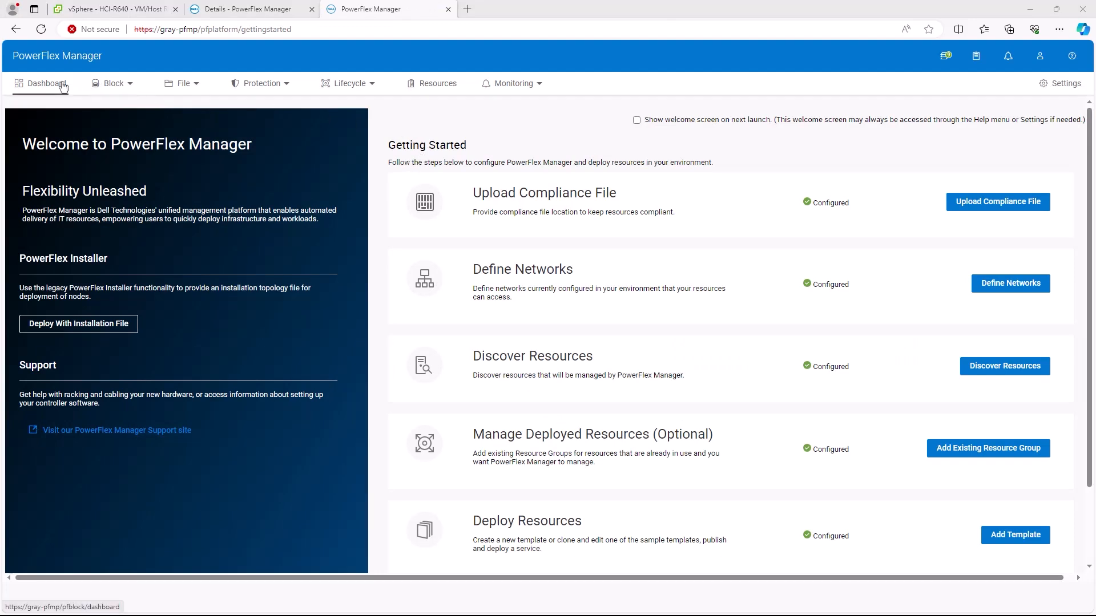
Step: Start adding a new compliance file under Settings > Compliance Versions
{"action": "left_click", "coordinate": [46, 83]}
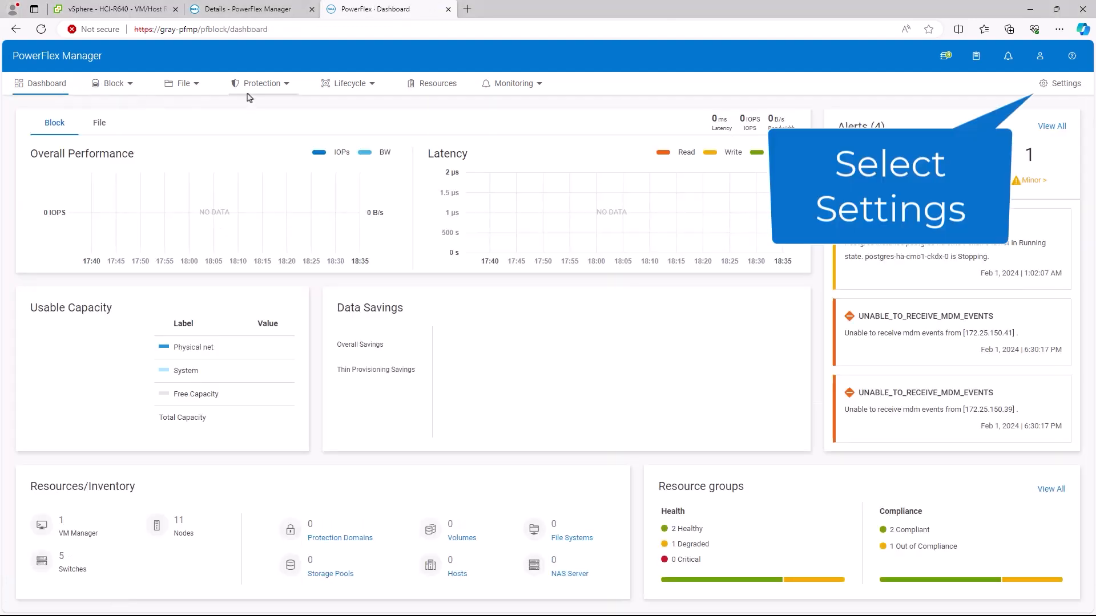
{"action": "left_click", "coordinate": [1063, 83]}
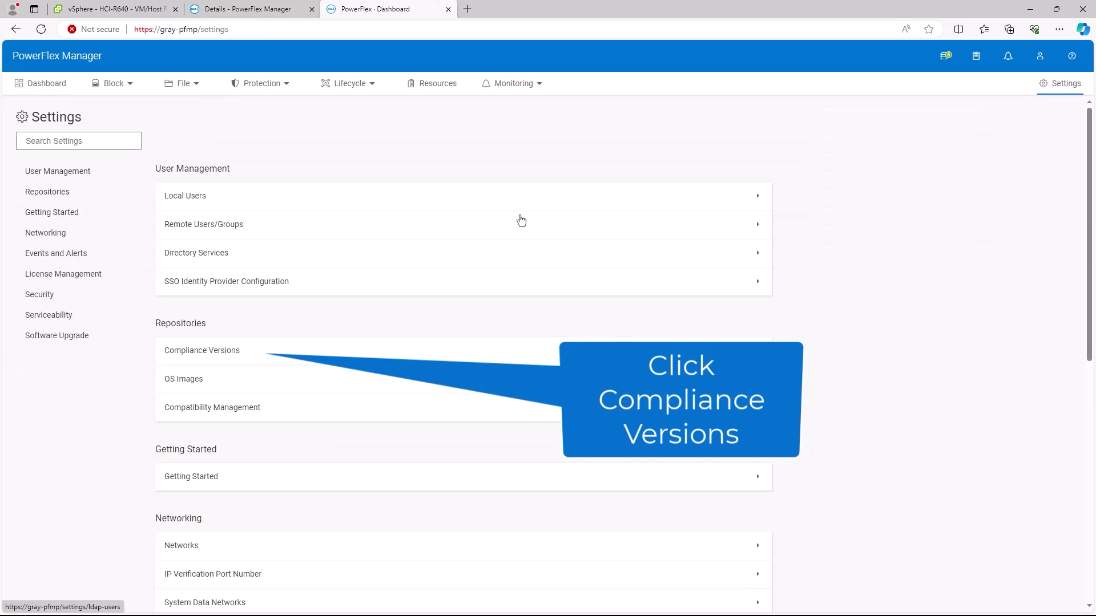
{"action": "left_click", "coordinate": [200, 350]}
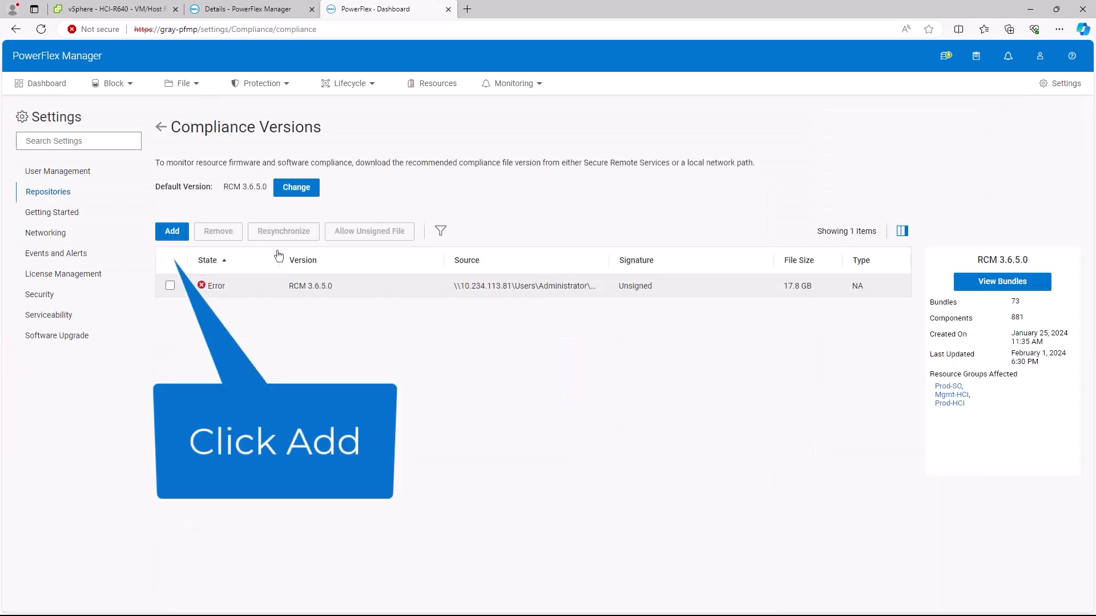
{"action": "left_click", "coordinate": [171, 231]}
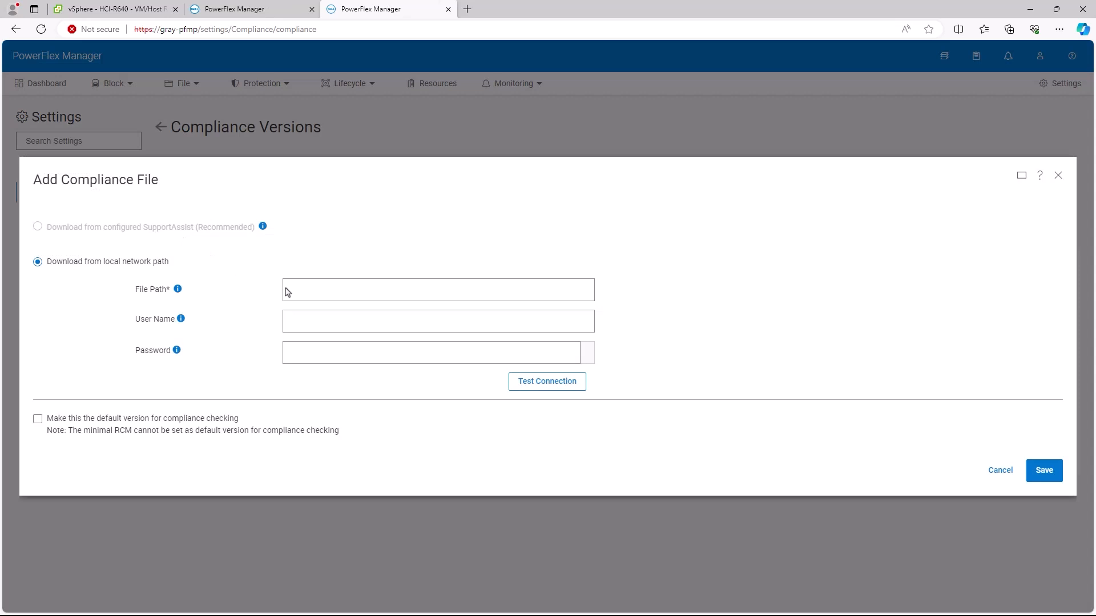
Step: Add Flex_RCM_3_7_3_1_r14.zip from share \\10.234.113.81 as administrator, test the connection and save
{"action": "type", "text": "\\\\10.234.113.81\\Users\\Administrator\\Downloads\\Flex_RCM_3_7_3_1_r14.zip"}
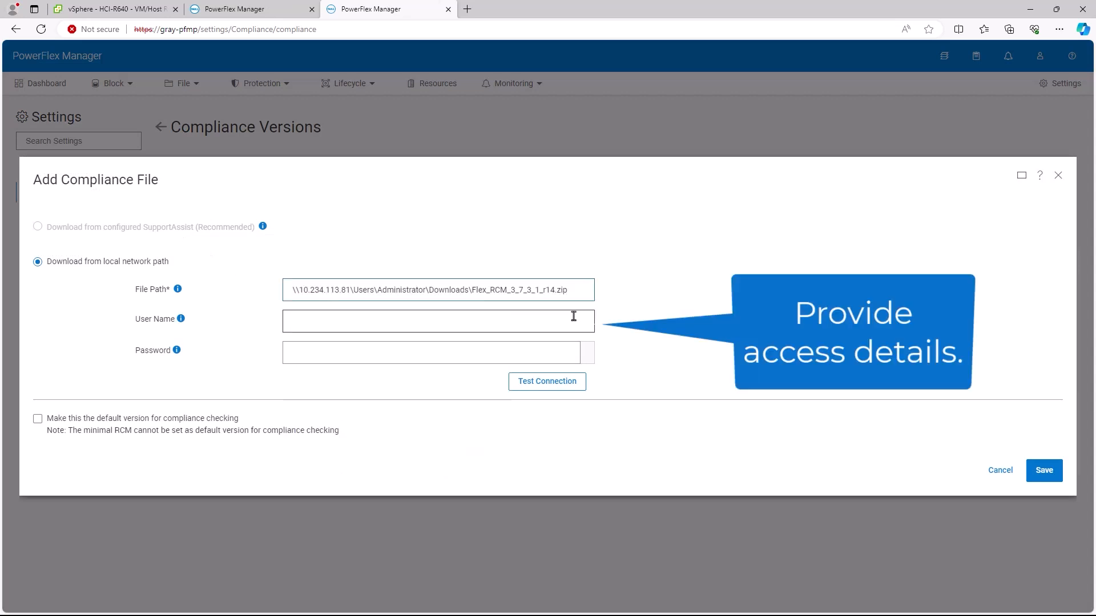
{"action": "type", "text": "administrator"}
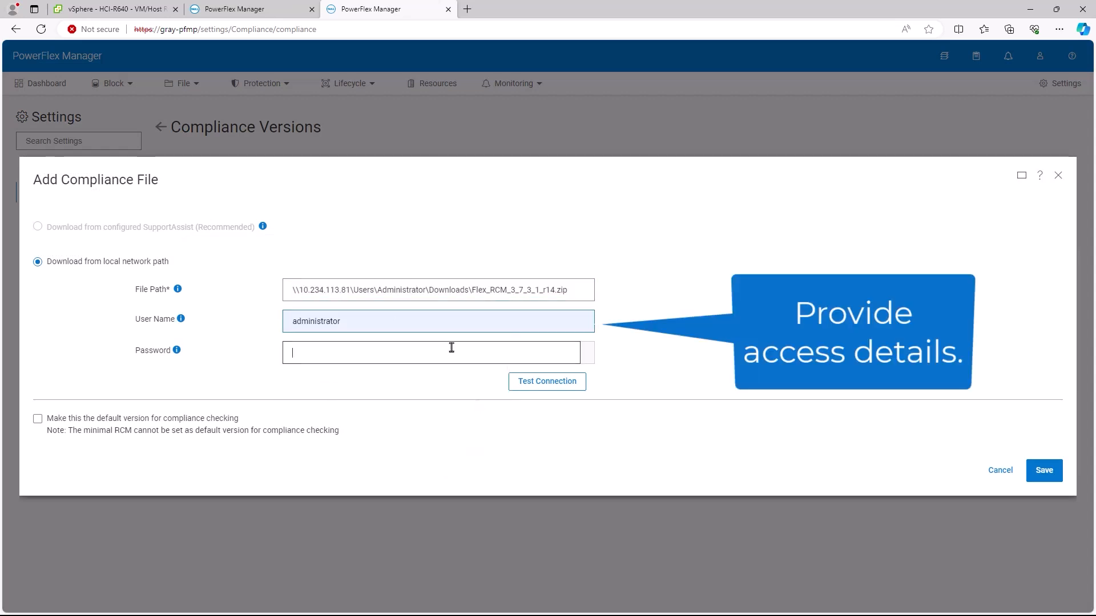
{"action": "type", "text": "password"}
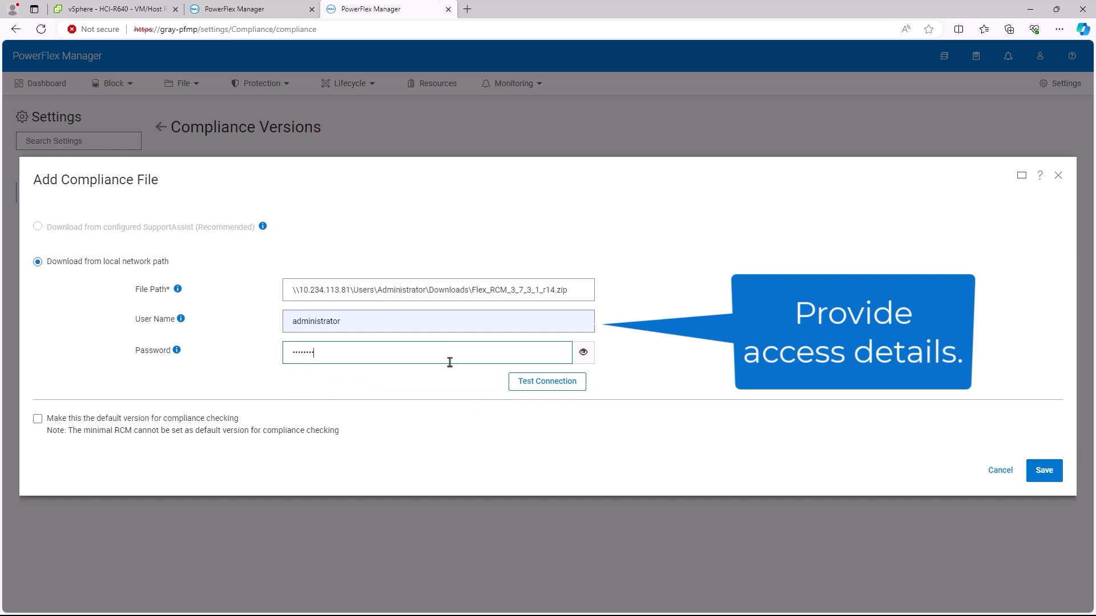
{"action": "left_click", "coordinate": [546, 381]}
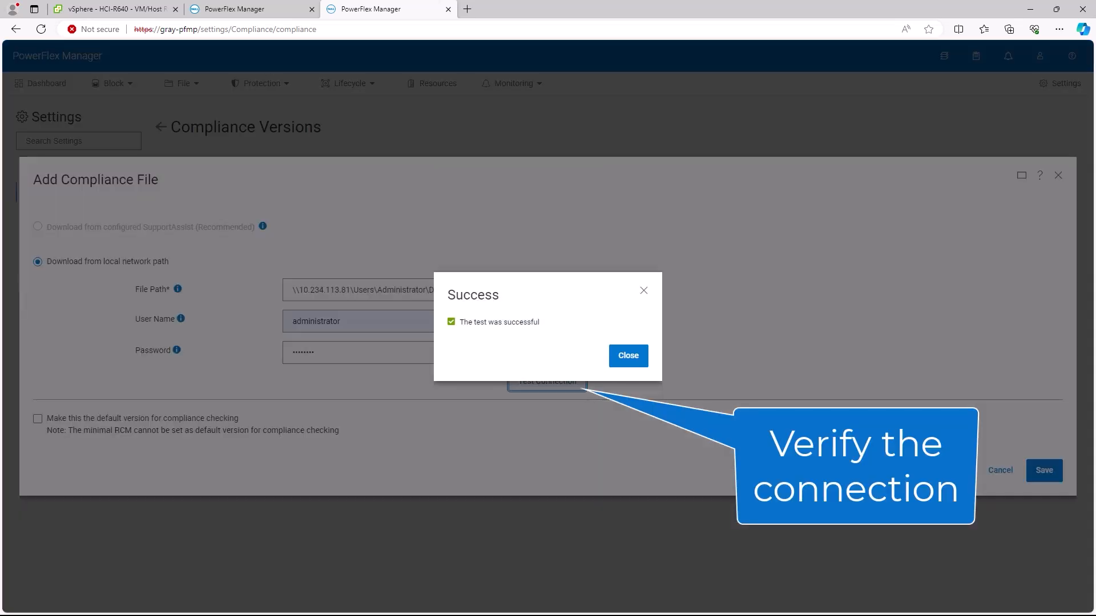
{"action": "left_click", "coordinate": [627, 356]}
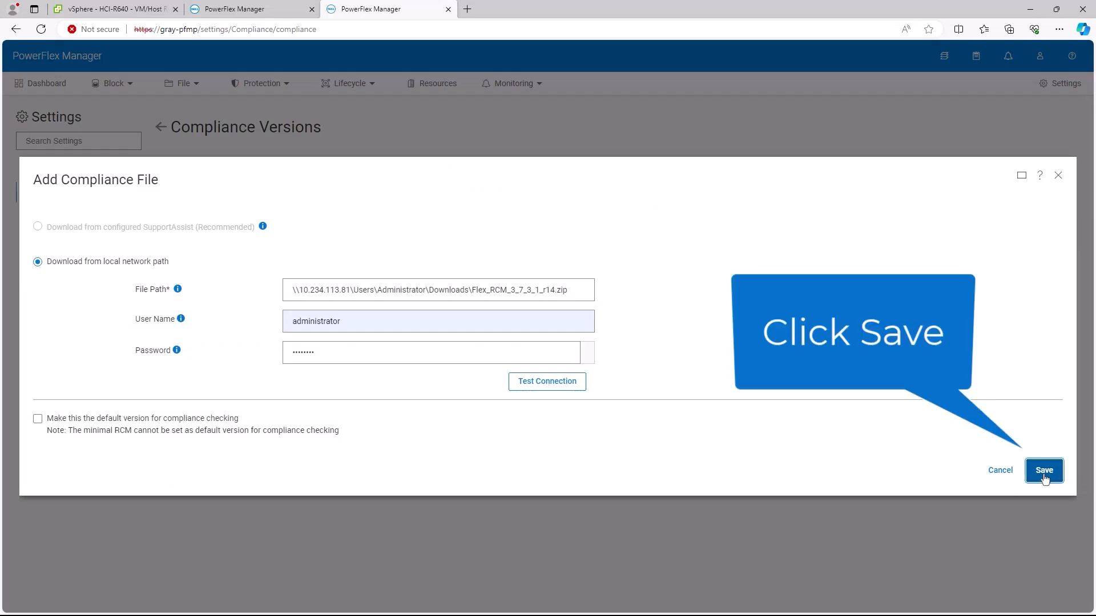
{"action": "left_click", "coordinate": [1044, 469]}
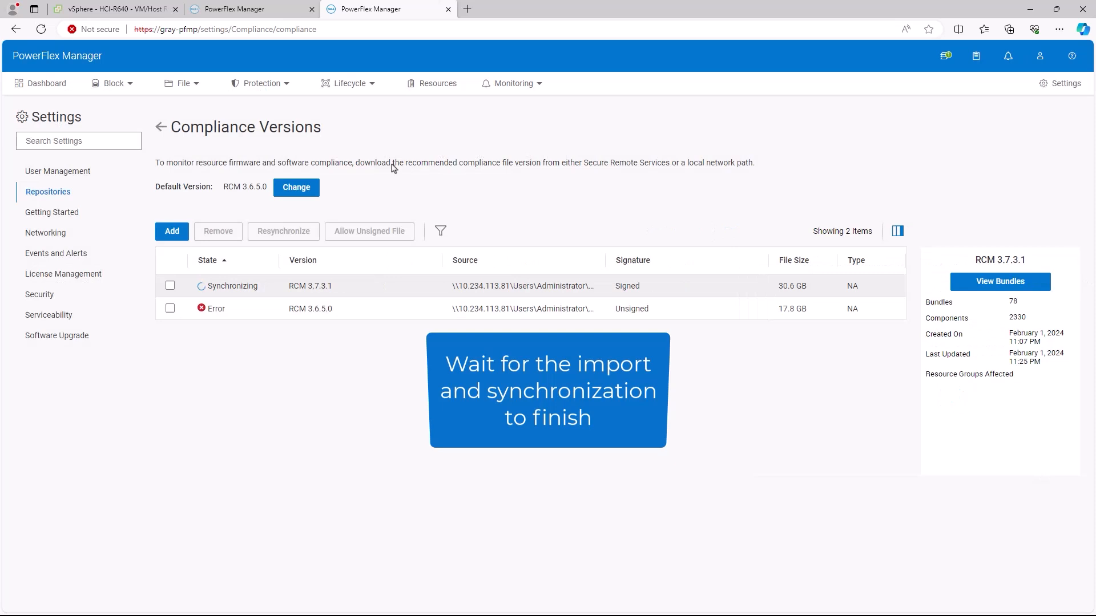
{"action": "mouse_move", "coordinate": [402, 302]}
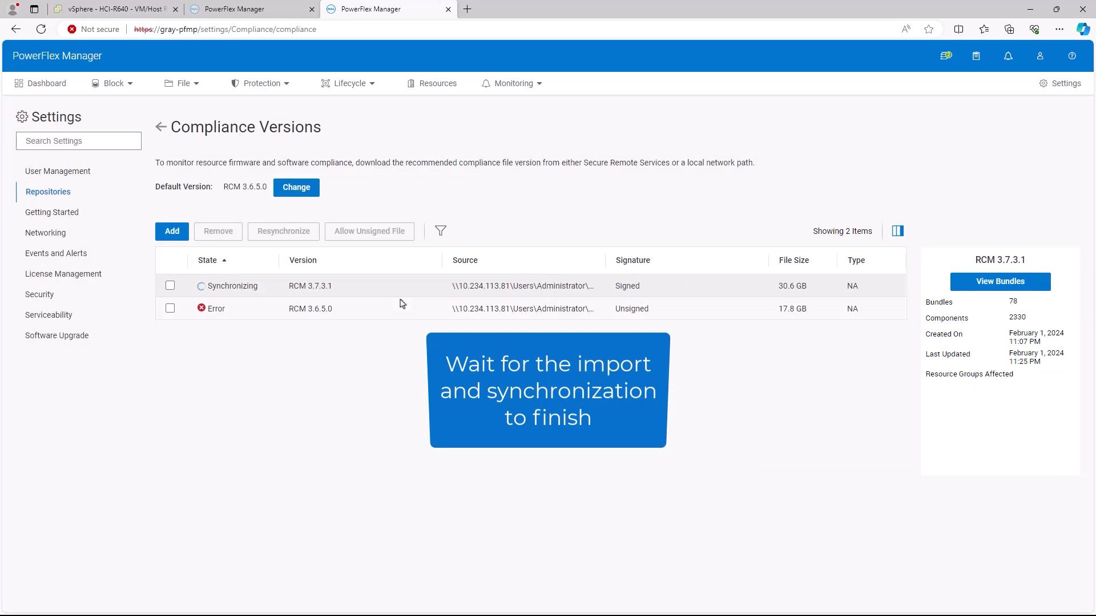
Step: After synchronization, make RCM 3.7.3.1 the default compliance version with the 'CHANGE COMPLIANCE FILE' confirmation
{"action": "left_click", "coordinate": [41, 28]}
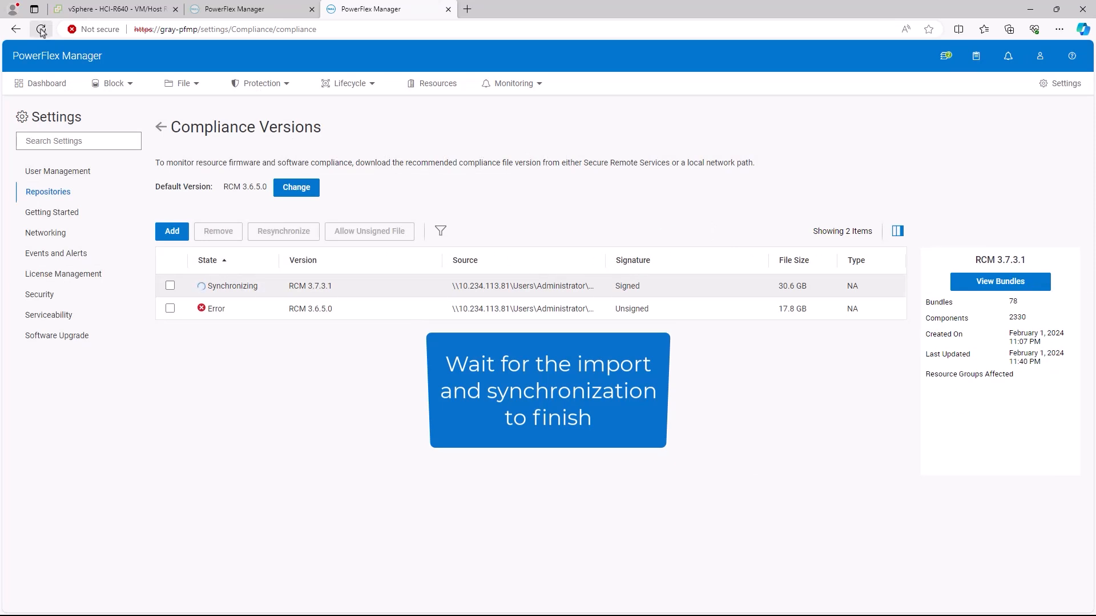
{"action": "left_click", "coordinate": [41, 29]}
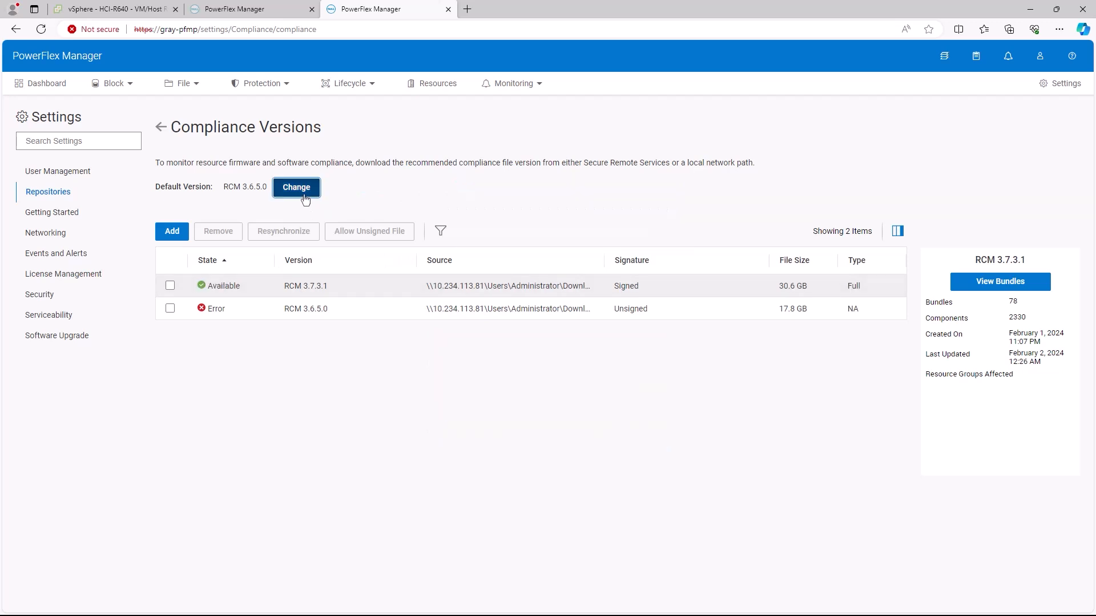
{"action": "left_click", "coordinate": [296, 187]}
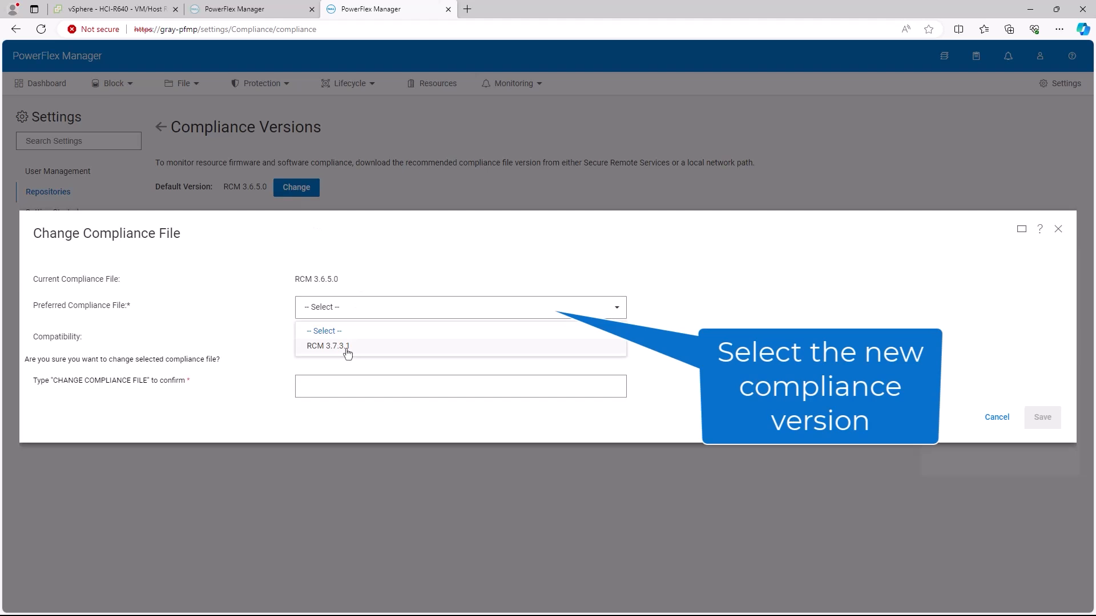
{"action": "left_click", "coordinate": [327, 345]}
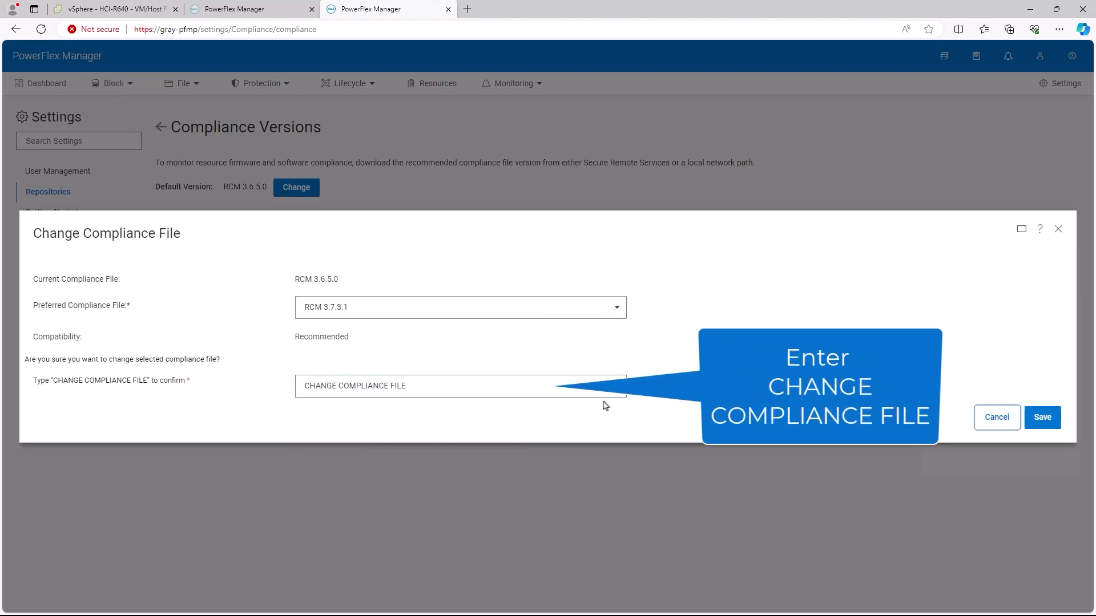
{"action": "left_click", "coordinate": [1042, 417]}
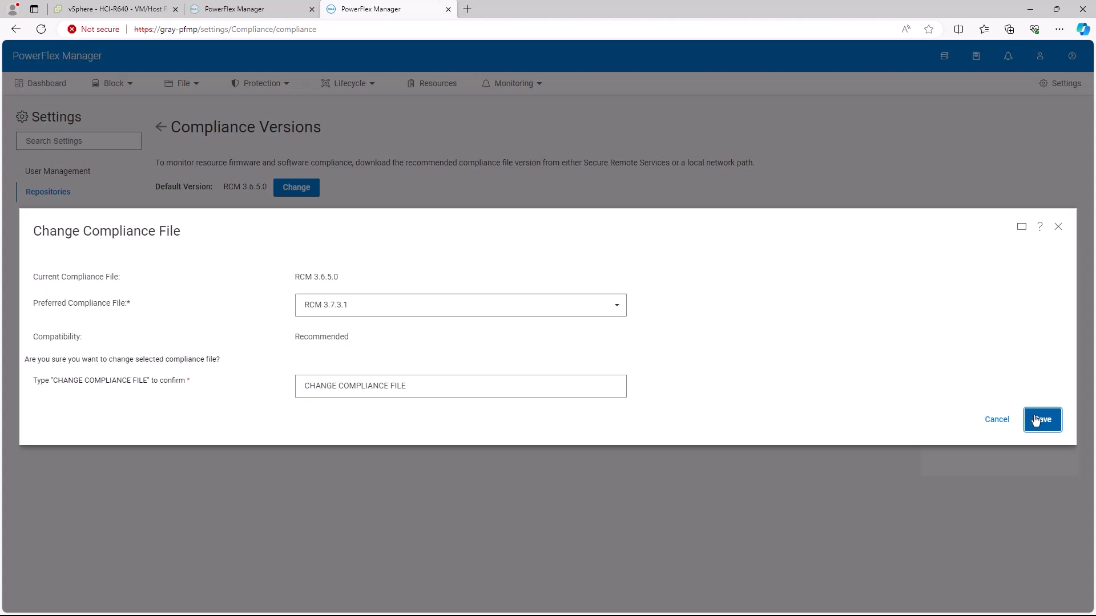
{"action": "left_click", "coordinate": [1041, 419]}
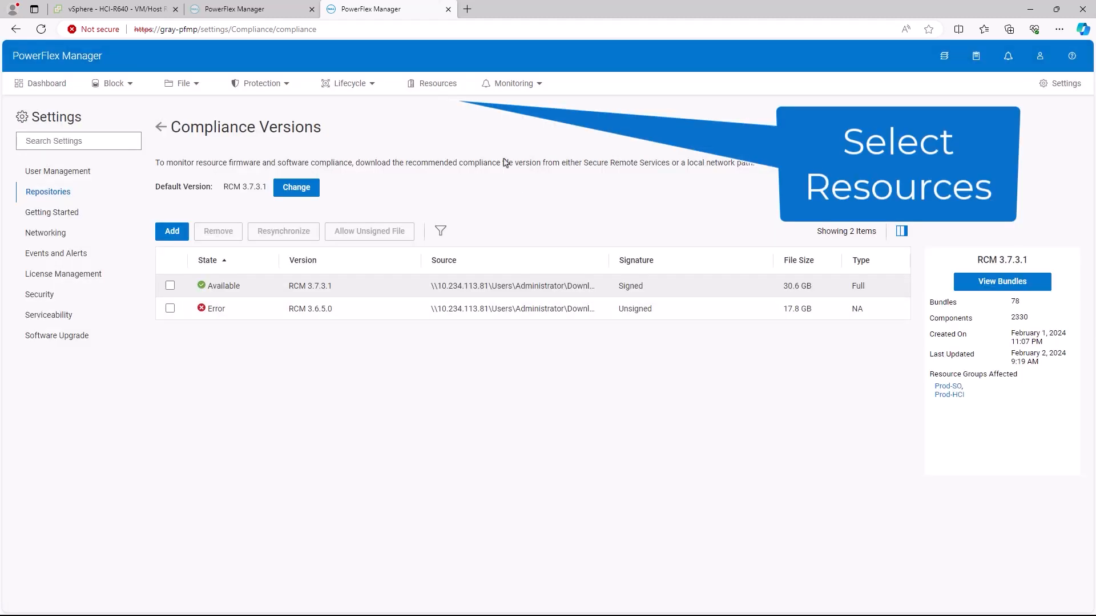
{"action": "mouse_move", "coordinate": [439, 83]}
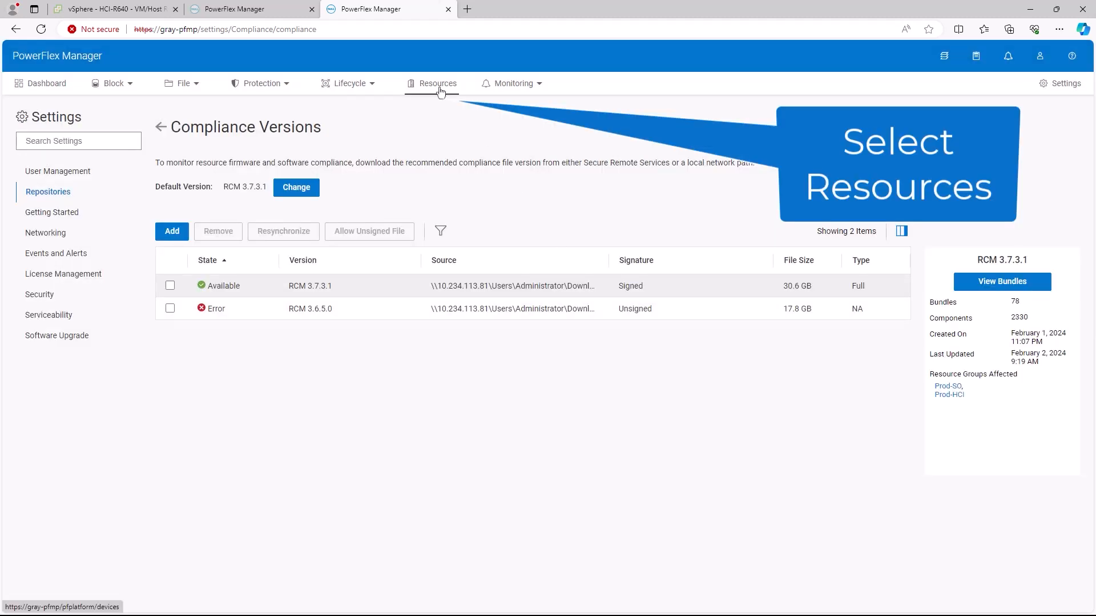
Step: Run inventory on all 20 resources, view the jobs list, and return to the resource list
{"action": "left_click", "coordinate": [437, 84]}
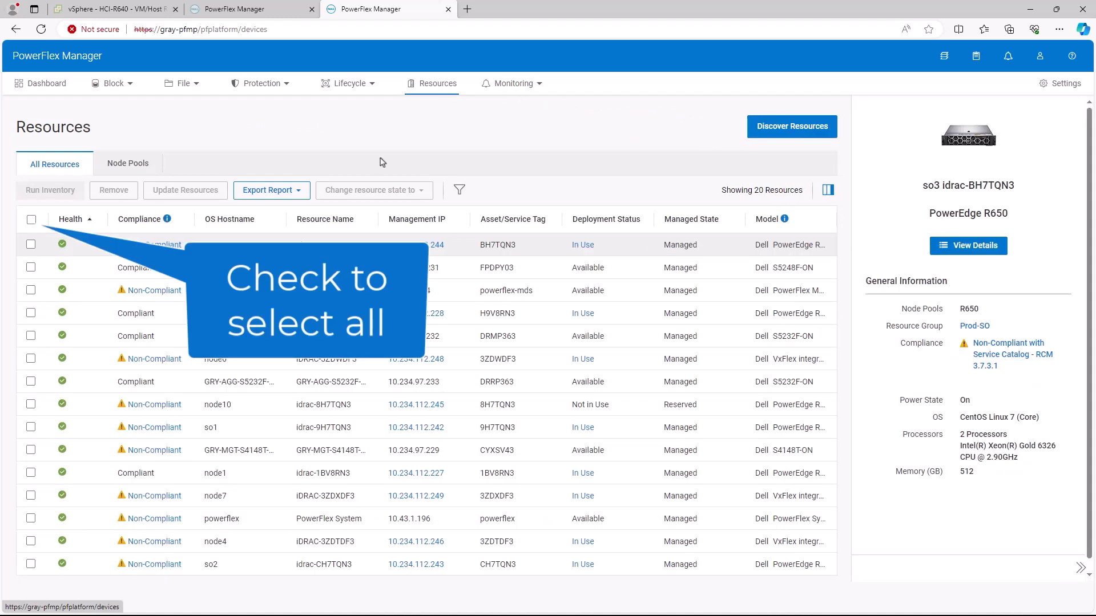
{"action": "mouse_move", "coordinate": [45, 227]}
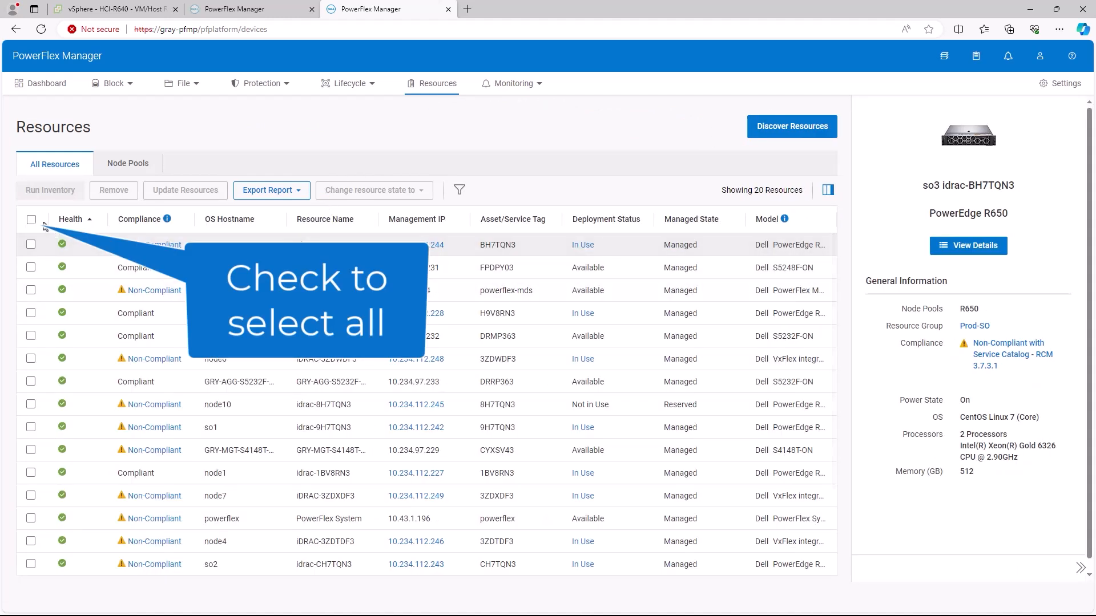
{"action": "left_click", "coordinate": [31, 219]}
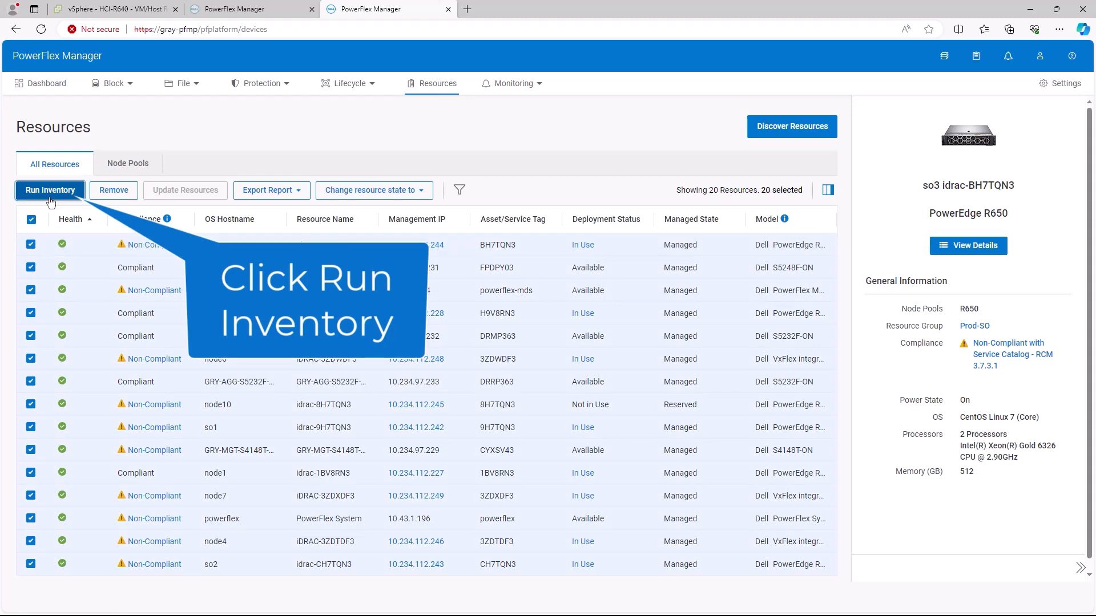
{"action": "left_click", "coordinate": [49, 191]}
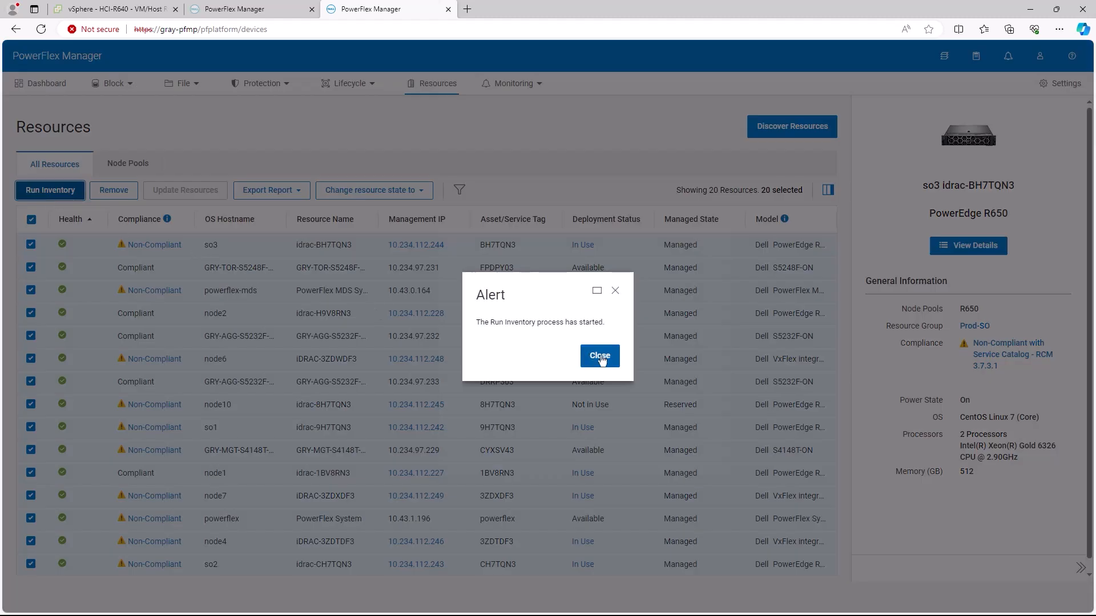
{"action": "left_click", "coordinate": [599, 356]}
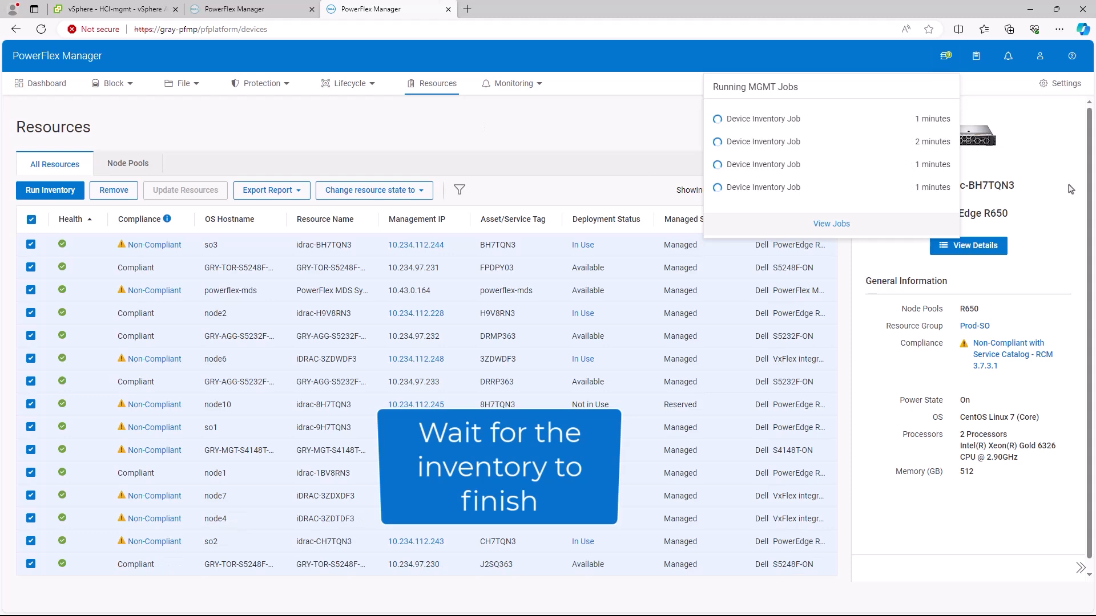
{"action": "left_click", "coordinate": [830, 224]}
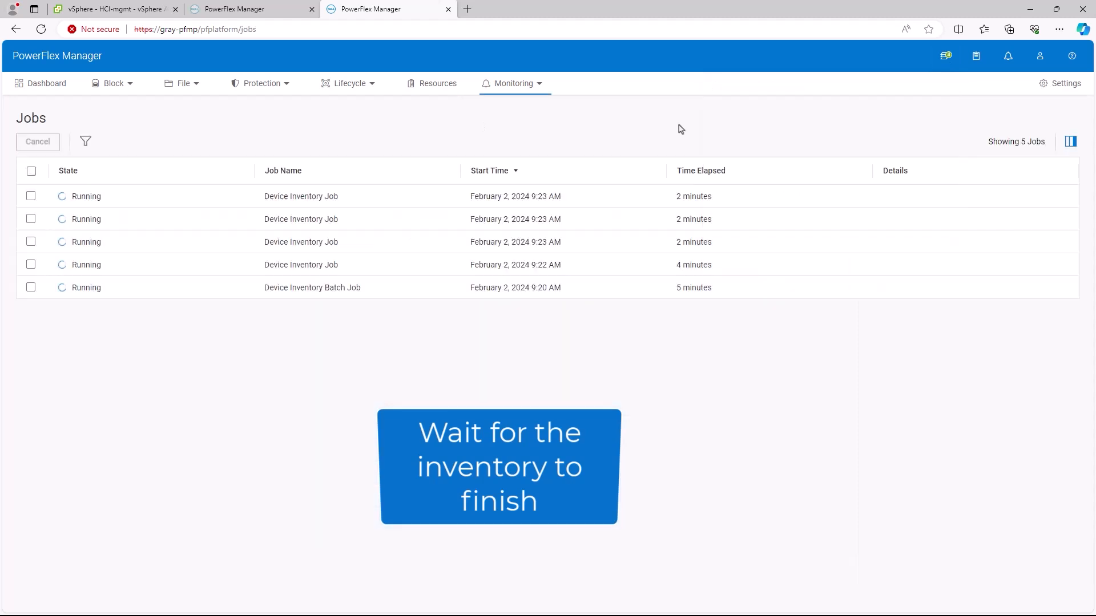
{"action": "left_click", "coordinate": [437, 83]}
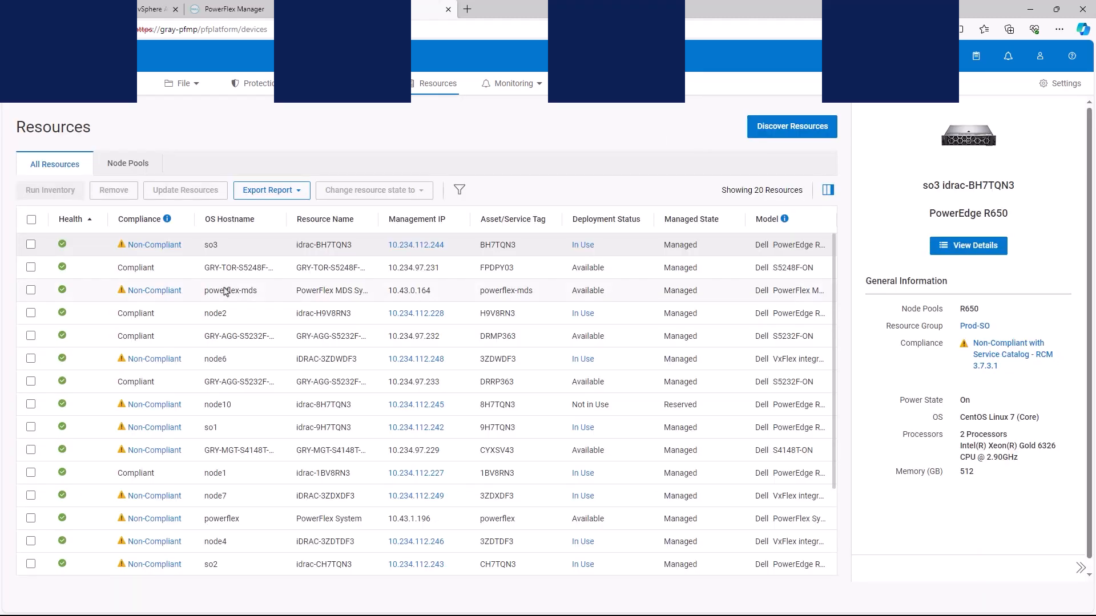
{"action": "left_click", "coordinate": [145, 8]}
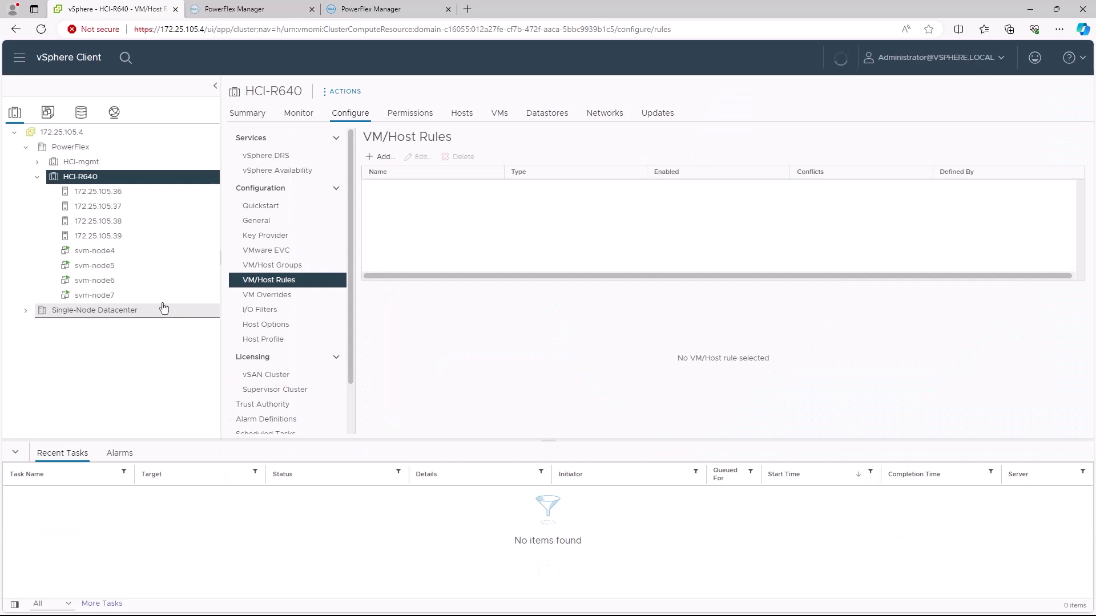
Step: Turn vSphere DRS off for the HCI-mgmt cluster under Configure > vSphere DRS
{"action": "left_click", "coordinate": [80, 161]}
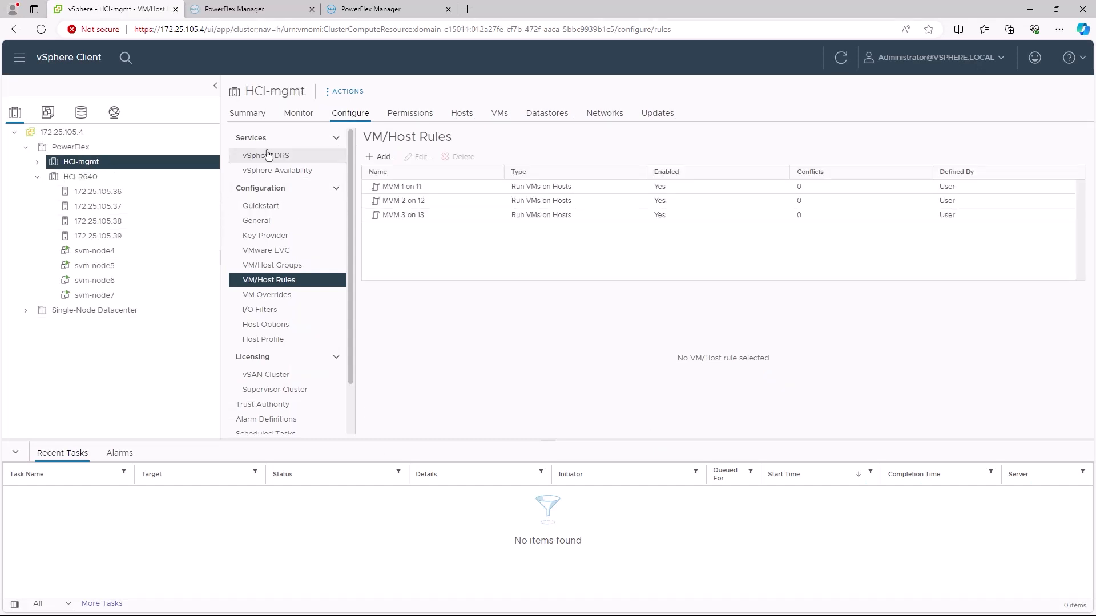
{"action": "left_click", "coordinate": [263, 154]}
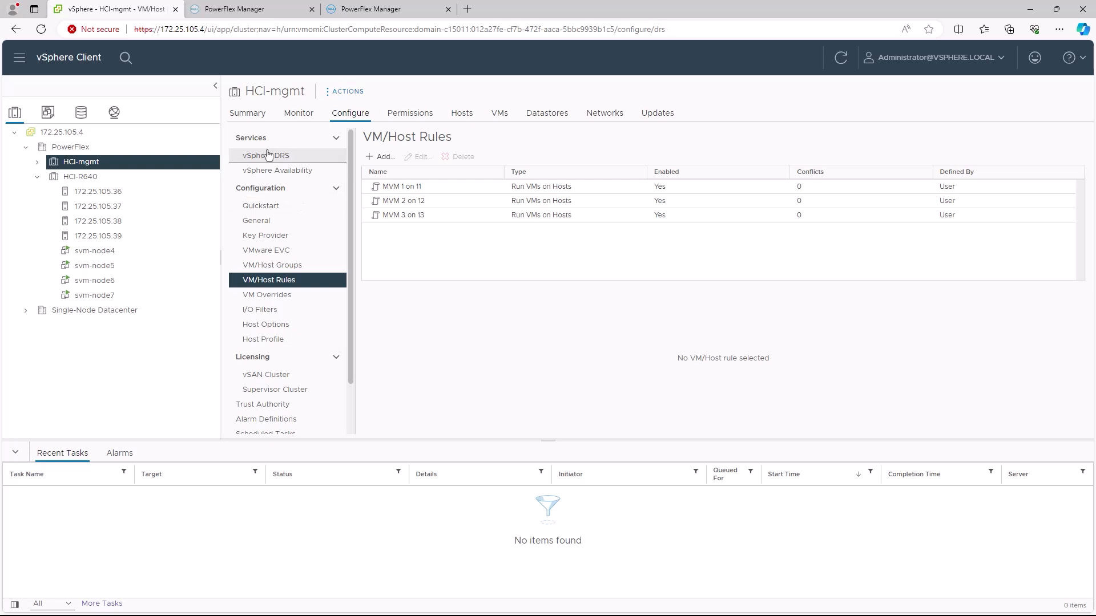
{"action": "left_click", "coordinate": [264, 155]}
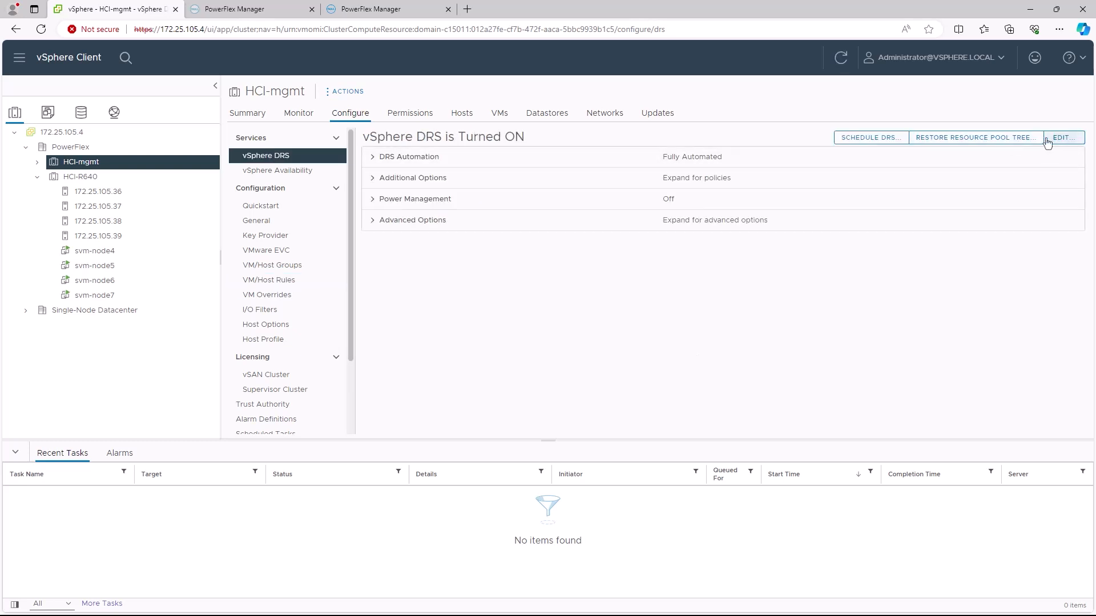
{"action": "mouse_move", "coordinate": [1061, 138]}
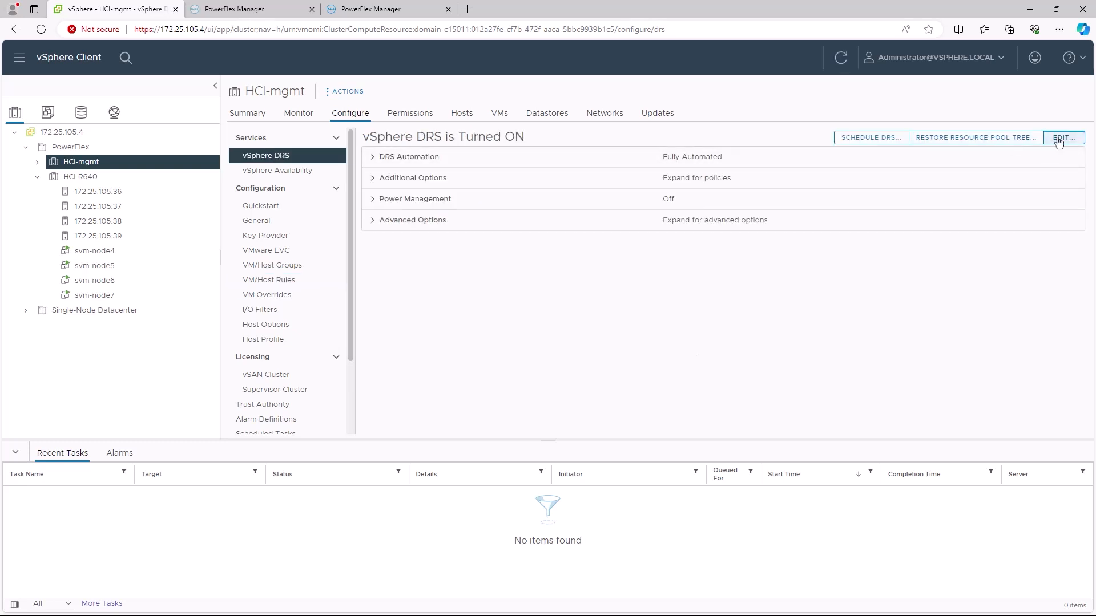
{"action": "left_click", "coordinate": [1063, 137]}
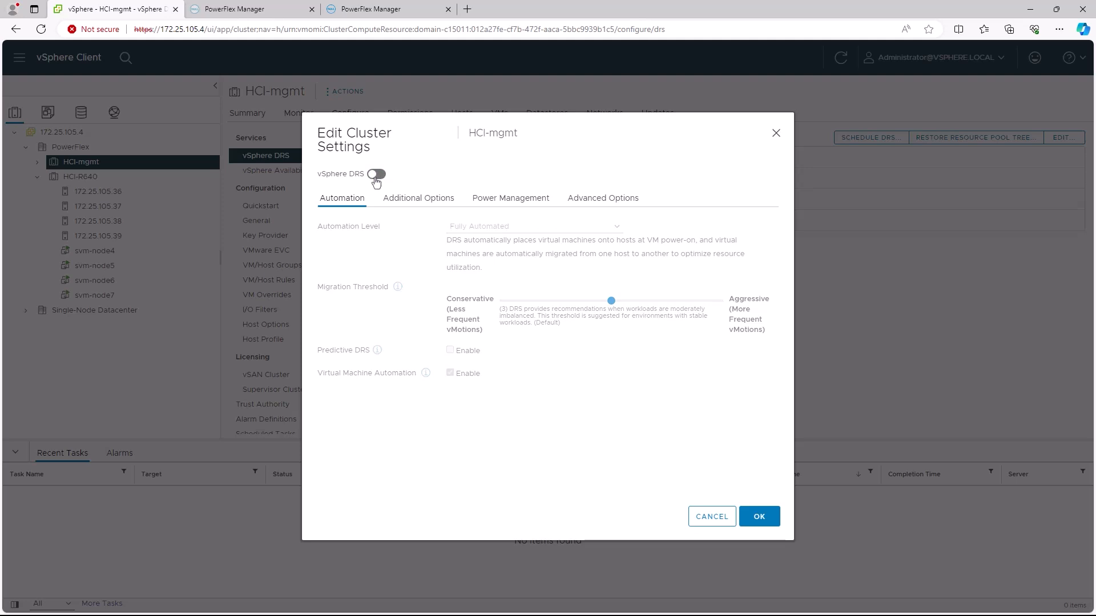
{"action": "left_click", "coordinate": [758, 516]}
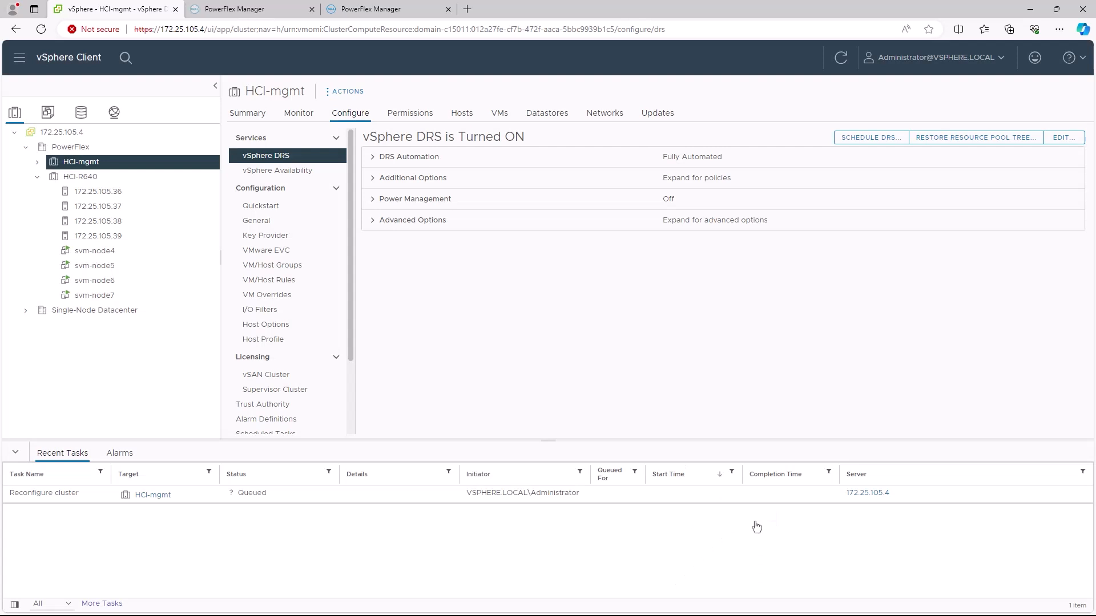
{"action": "left_click", "coordinate": [276, 170]}
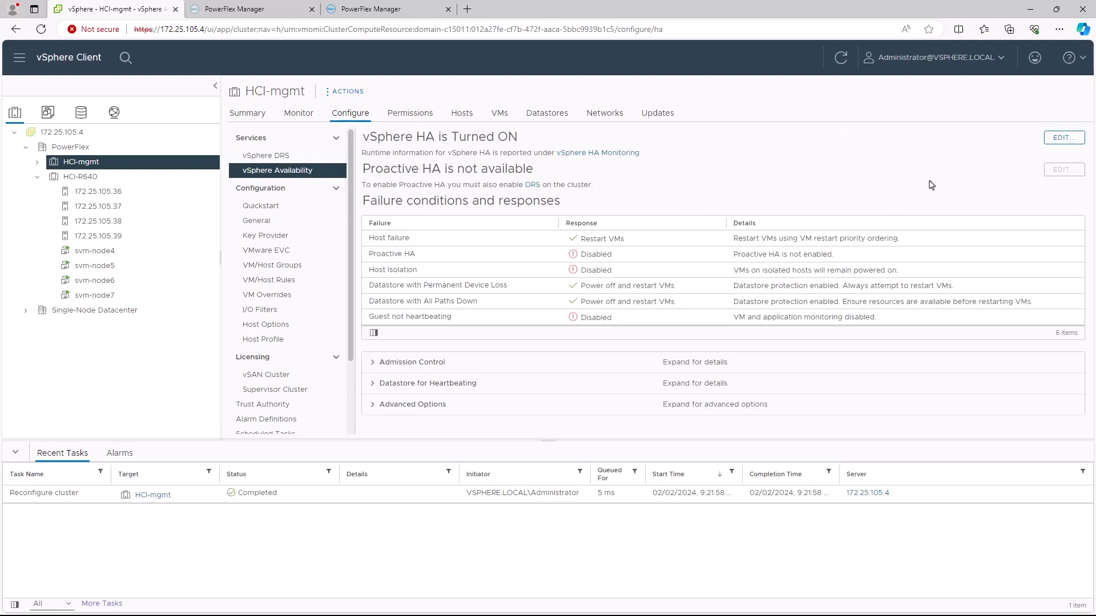
{"action": "mouse_move", "coordinate": [1062, 137]}
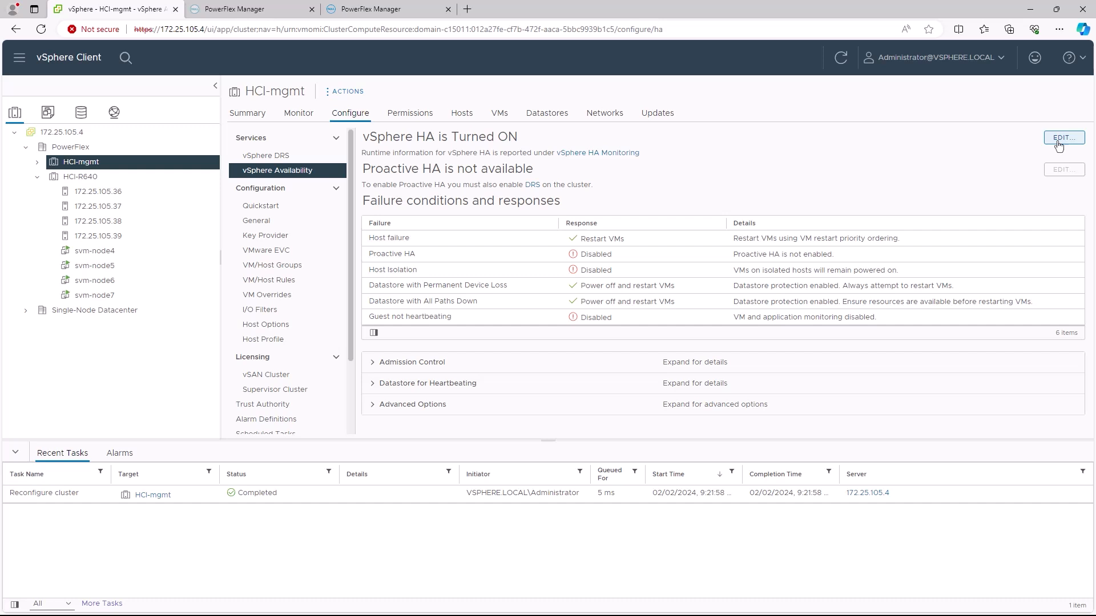
Step: Switch vSphere HA off for HCI-mgmt and confirm the availability change
{"action": "left_click", "coordinate": [1063, 137]}
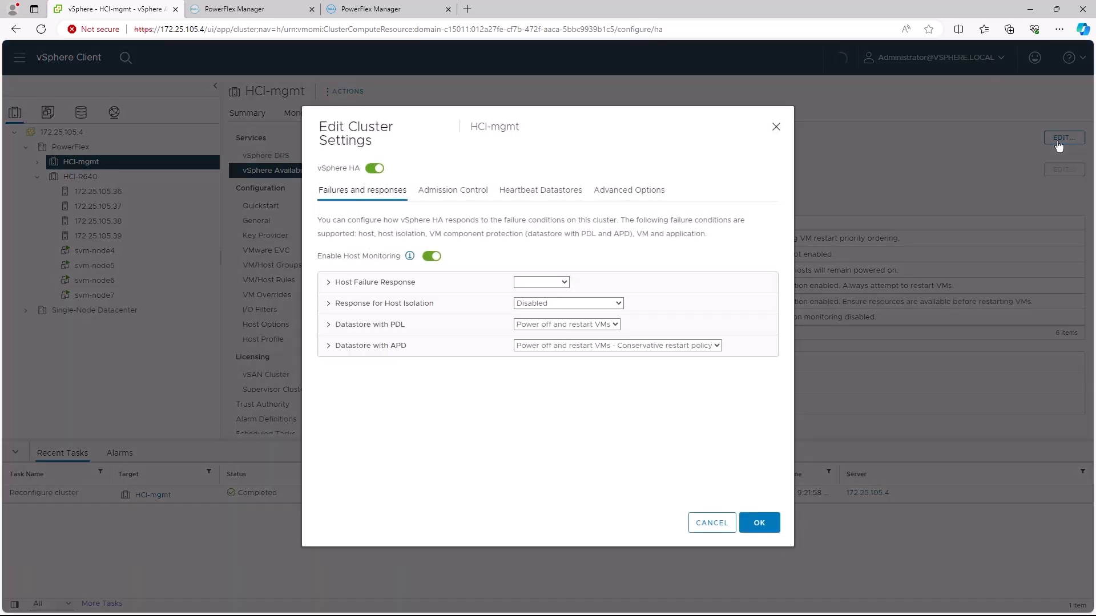
{"action": "left_click", "coordinate": [540, 282]}
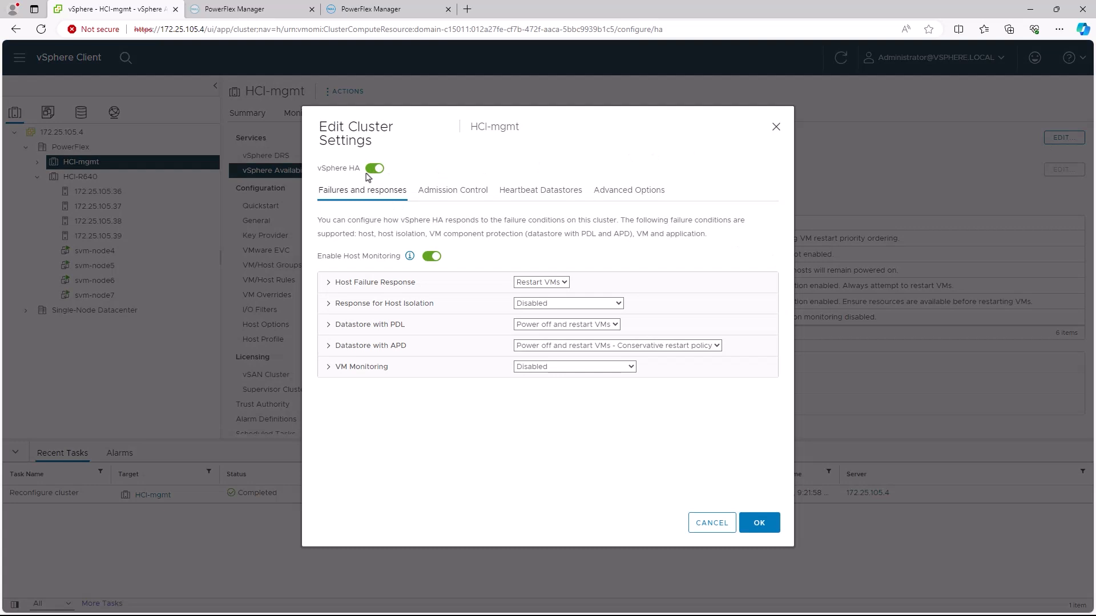
{"action": "left_click", "coordinate": [758, 523]}
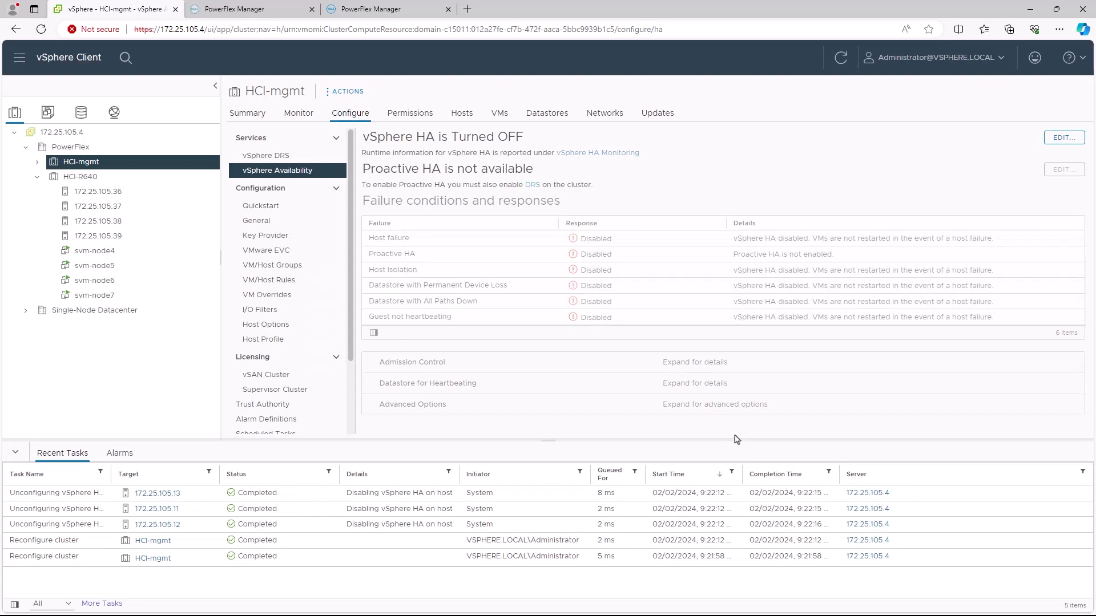
{"action": "left_click", "coordinate": [388, 8]}
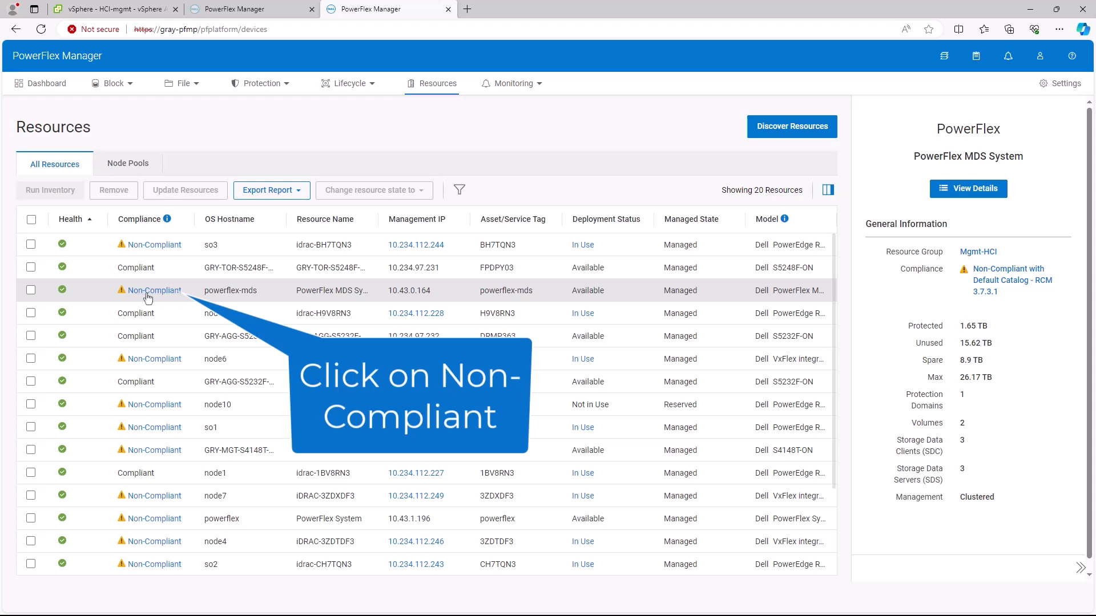
Step: Open the powerflex-mds Non-Compliant report and start updating its PowerFlex Gateway
{"action": "left_click", "coordinate": [154, 290]}
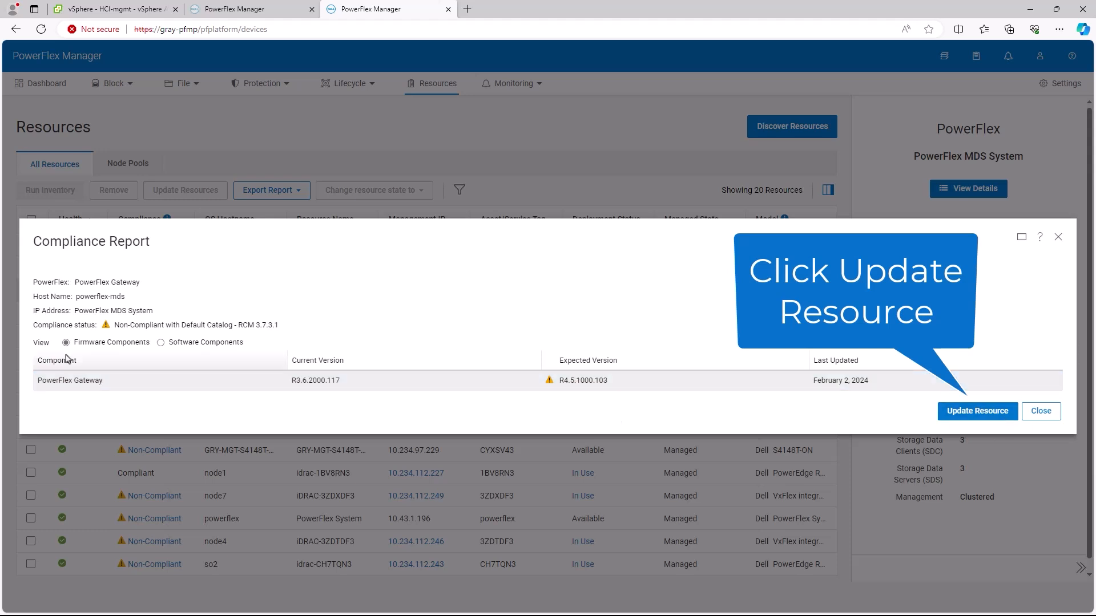
{"action": "left_click", "coordinate": [977, 411]}
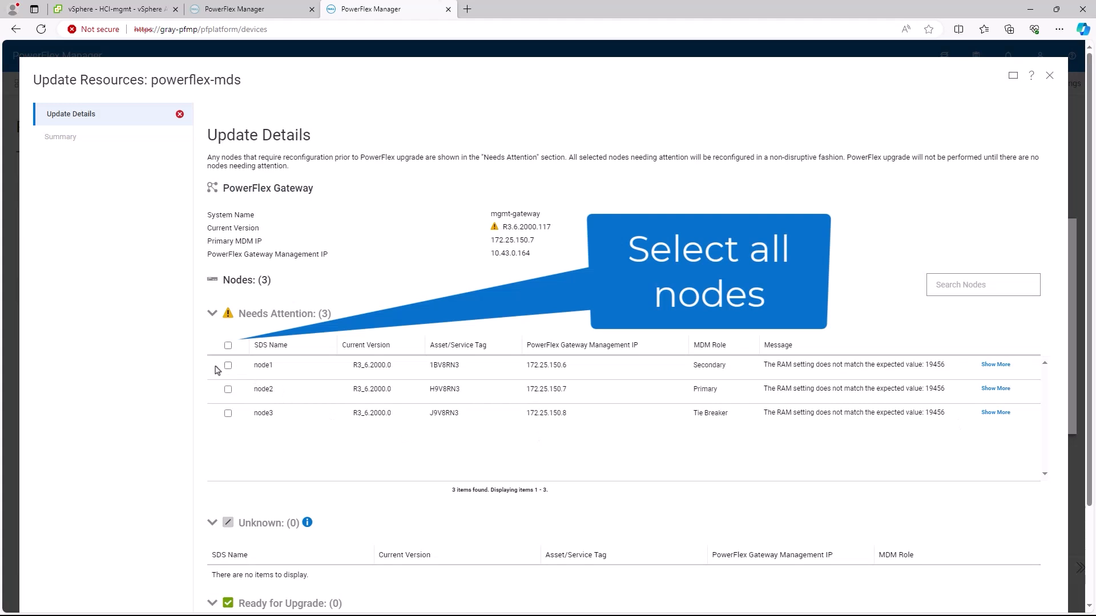
Step: Select all three nodes needing attention and continue to the update summary
{"action": "left_click", "coordinate": [228, 345]}
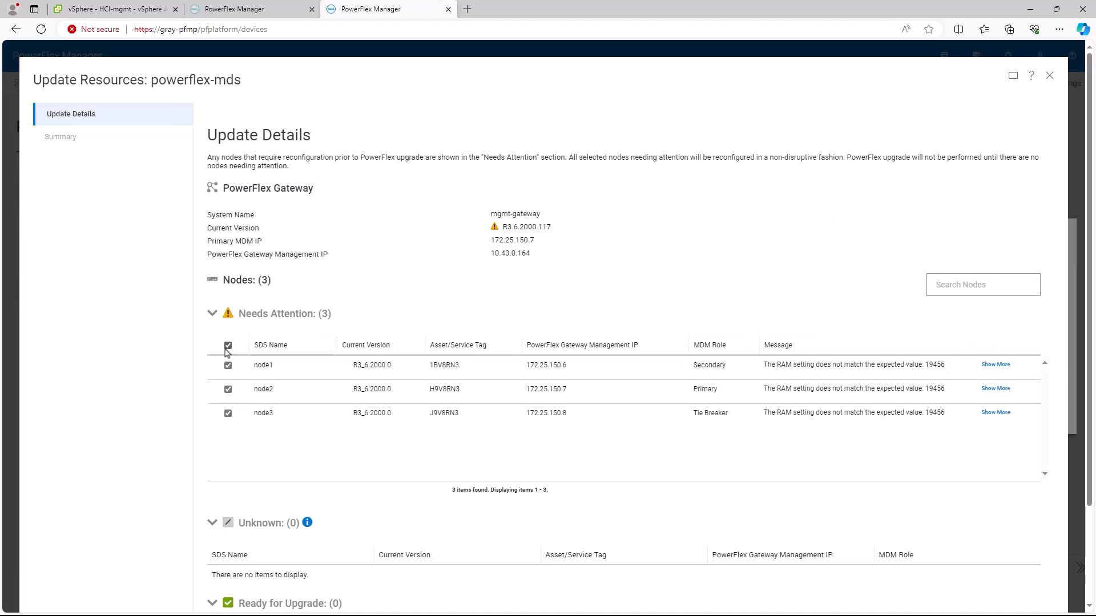
{"action": "scroll", "scroll_direction": "down", "scroll_amount": 3}
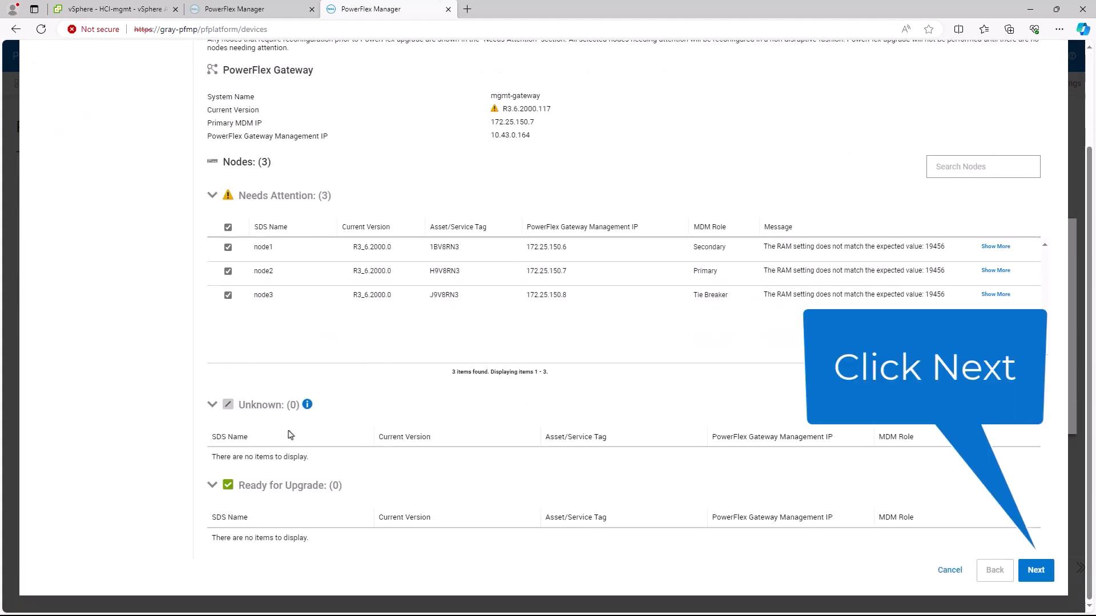
{"action": "mouse_move", "coordinate": [1030, 547]}
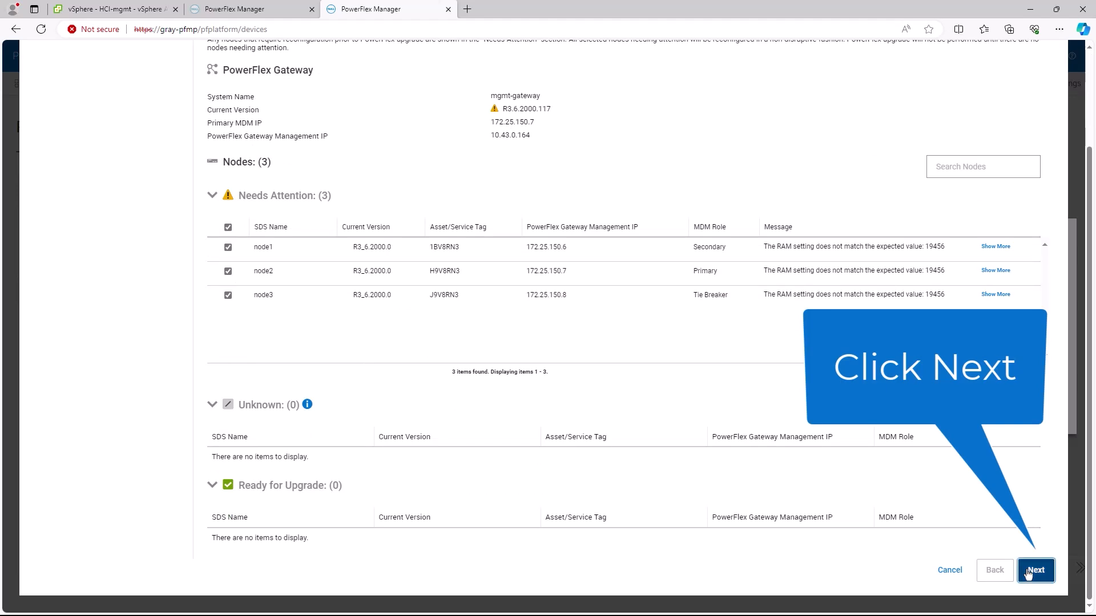
{"action": "left_click", "coordinate": [1035, 571]}
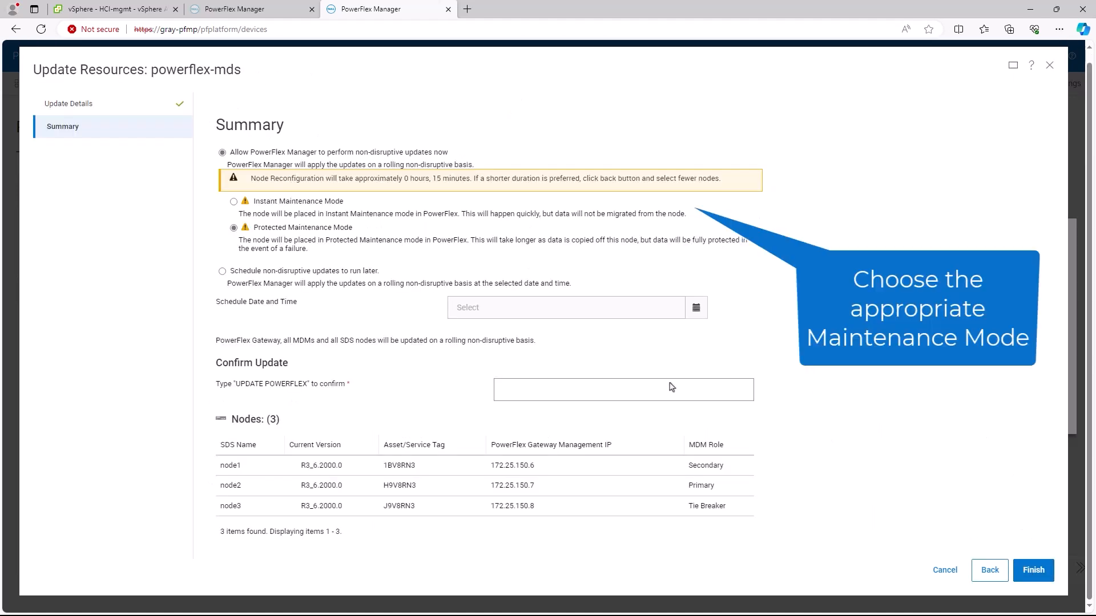
{"action": "mouse_move", "coordinate": [297, 236]}
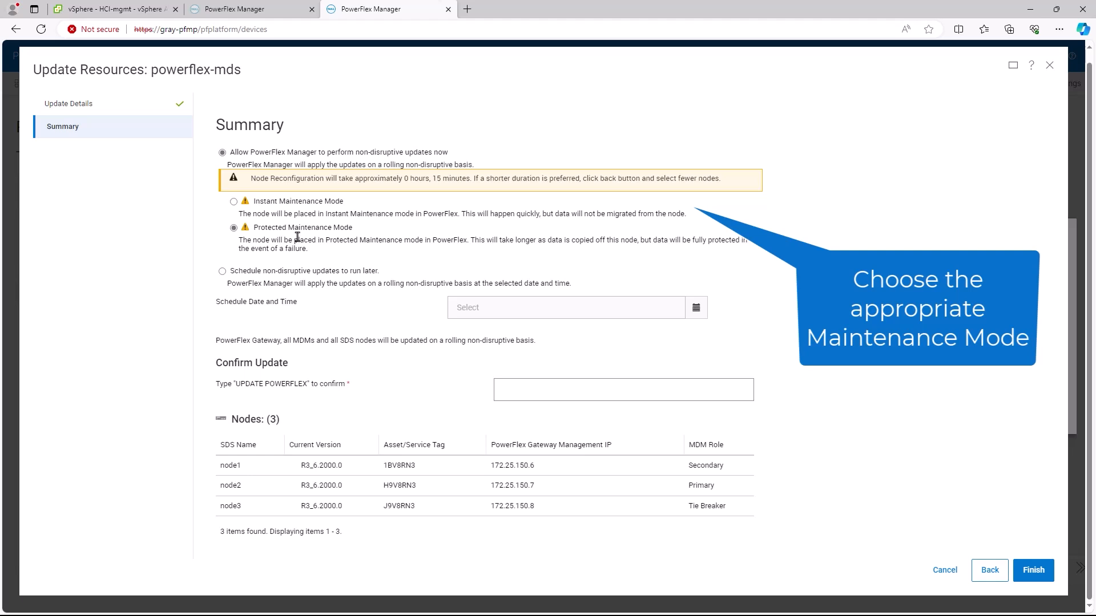
Step: Choose Instant Maintenance Mode, confirm with UPDATE POWERFLEX, and approve the powerflex-mds update
{"action": "left_click", "coordinate": [620, 389]}
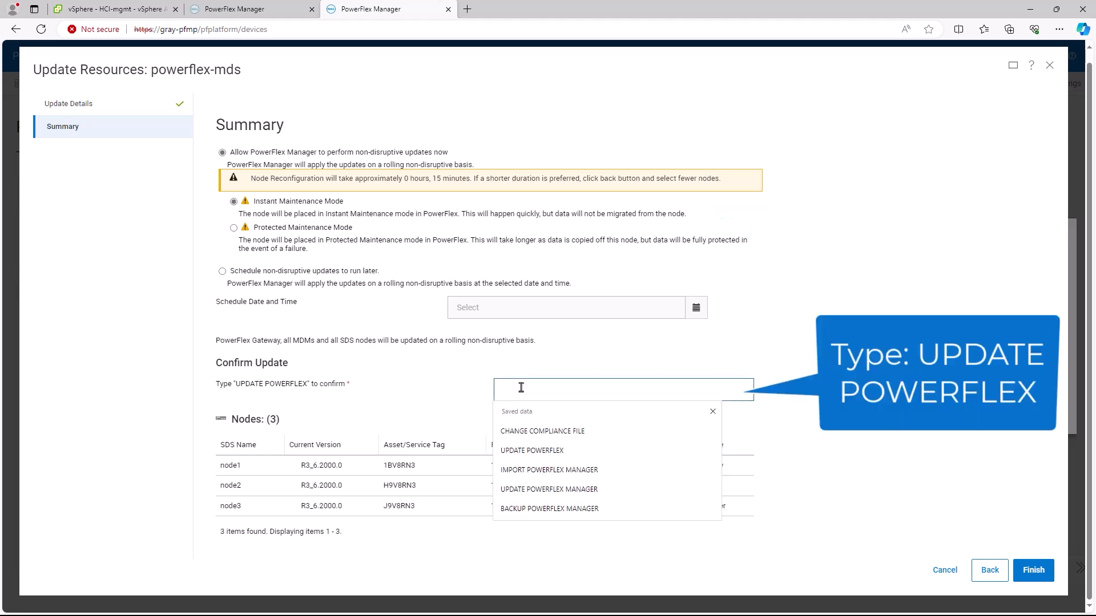
{"action": "left_click", "coordinate": [530, 450]}
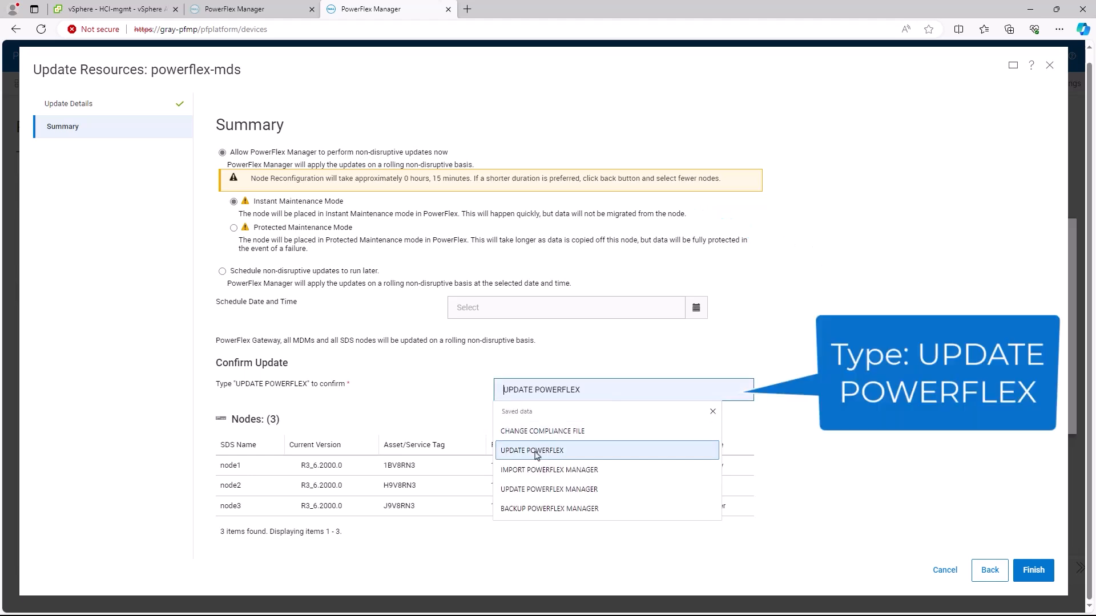
{"action": "left_click", "coordinate": [530, 449]}
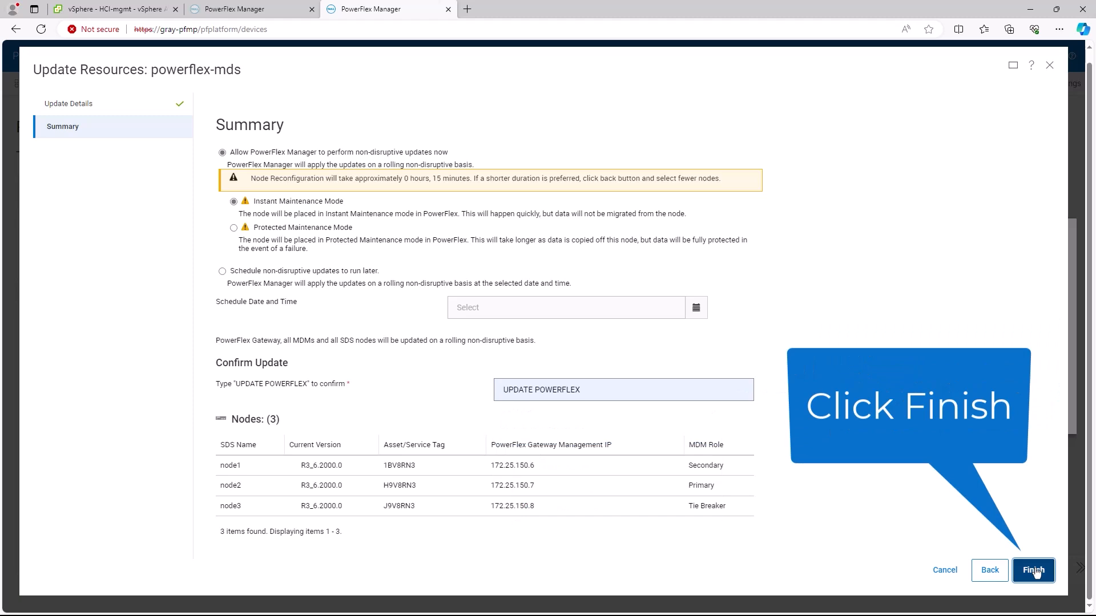
{"action": "left_click", "coordinate": [1033, 569]}
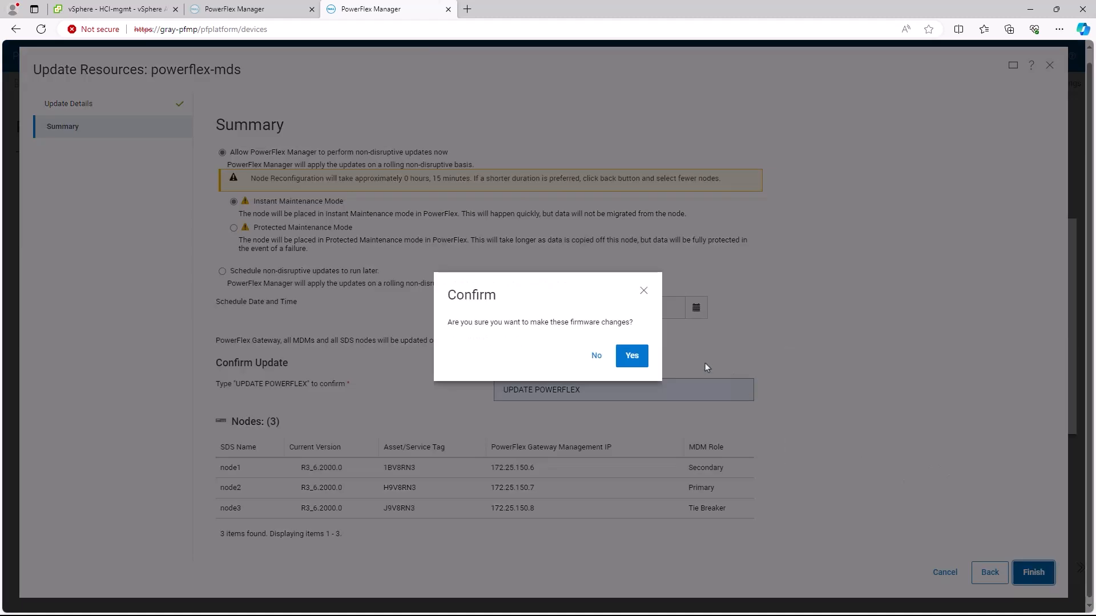
{"action": "left_click", "coordinate": [630, 356]}
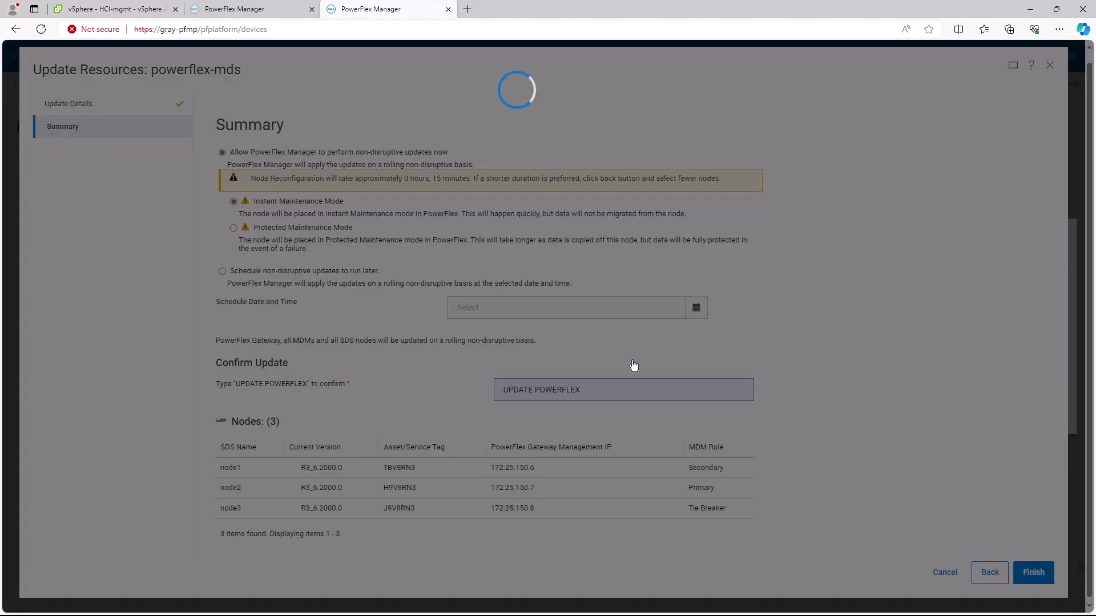
{"action": "left_click", "coordinate": [1032, 572]}
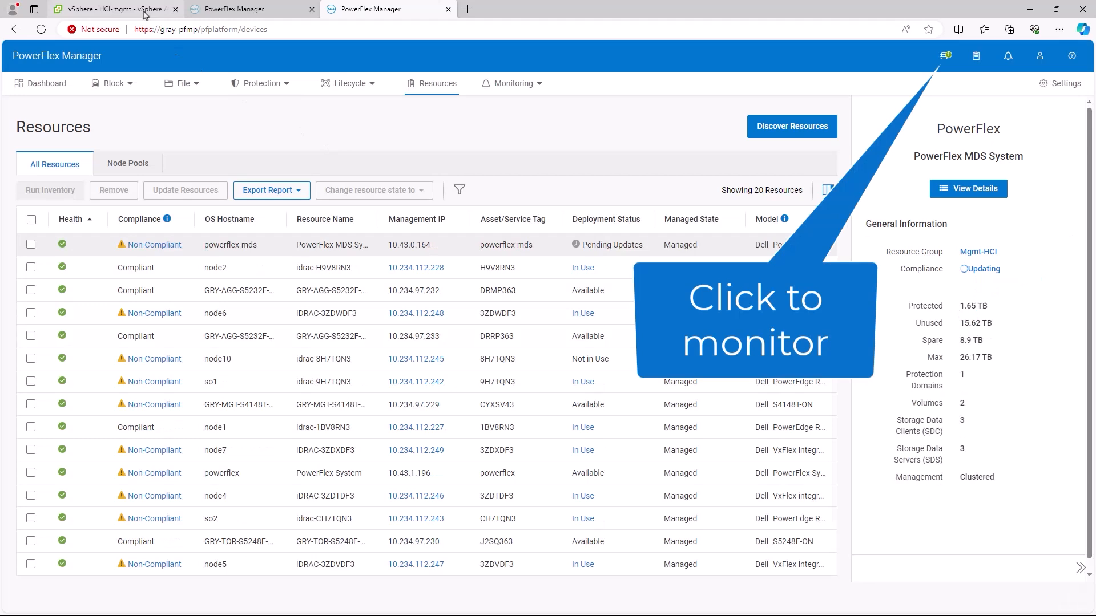
Step: Watch the Firmware Update Device Job progress, then view powerflex-mds now Compliant with RCM 3.7.3.1
{"action": "left_click", "coordinate": [944, 56]}
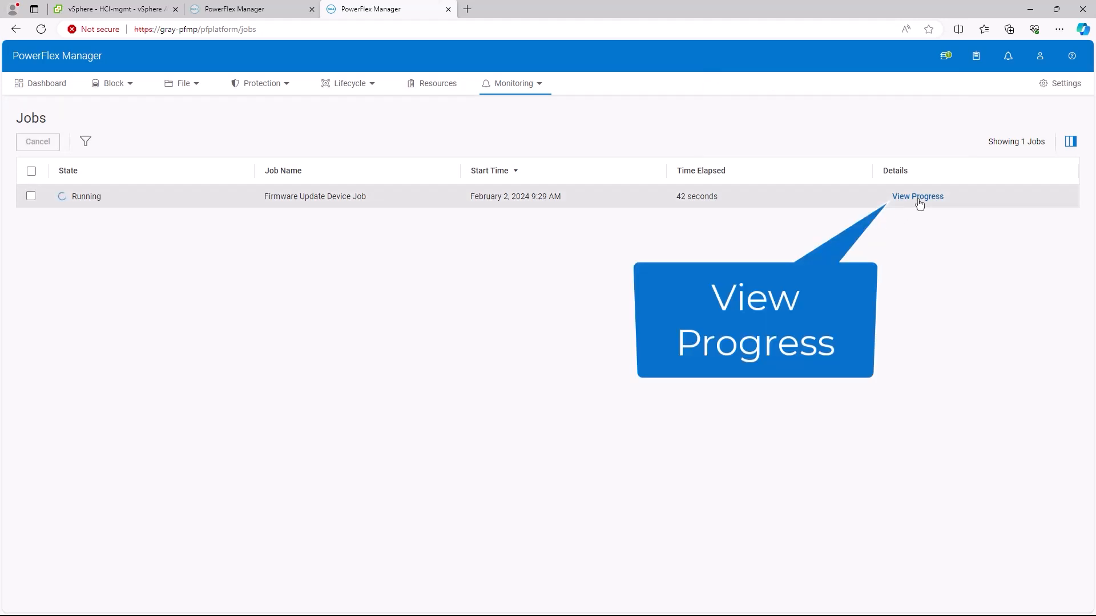
{"action": "left_click", "coordinate": [916, 196]}
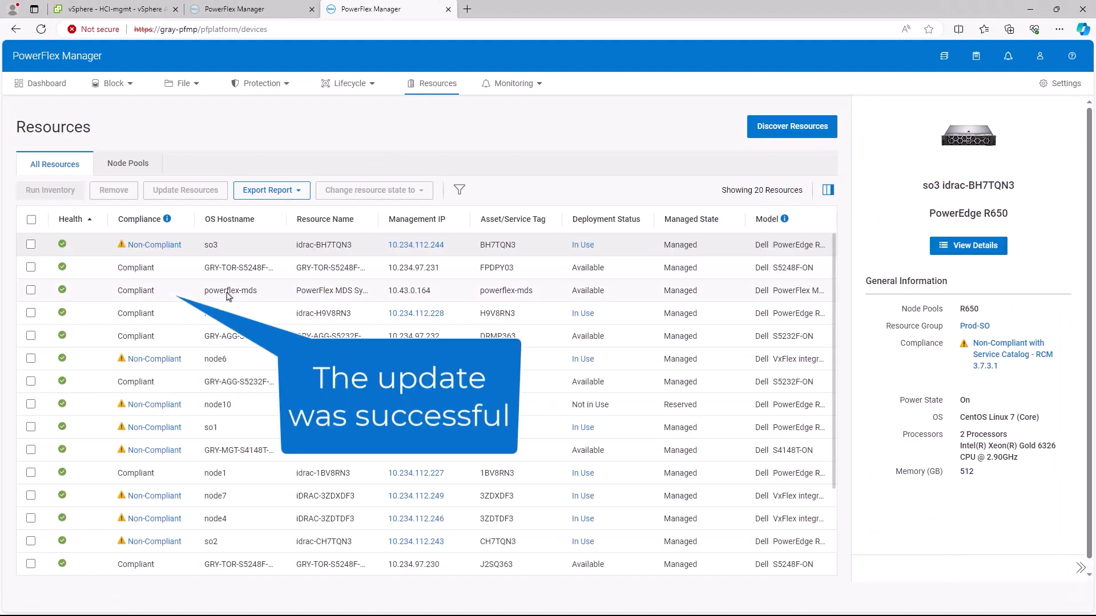
{"action": "left_click", "coordinate": [230, 290]}
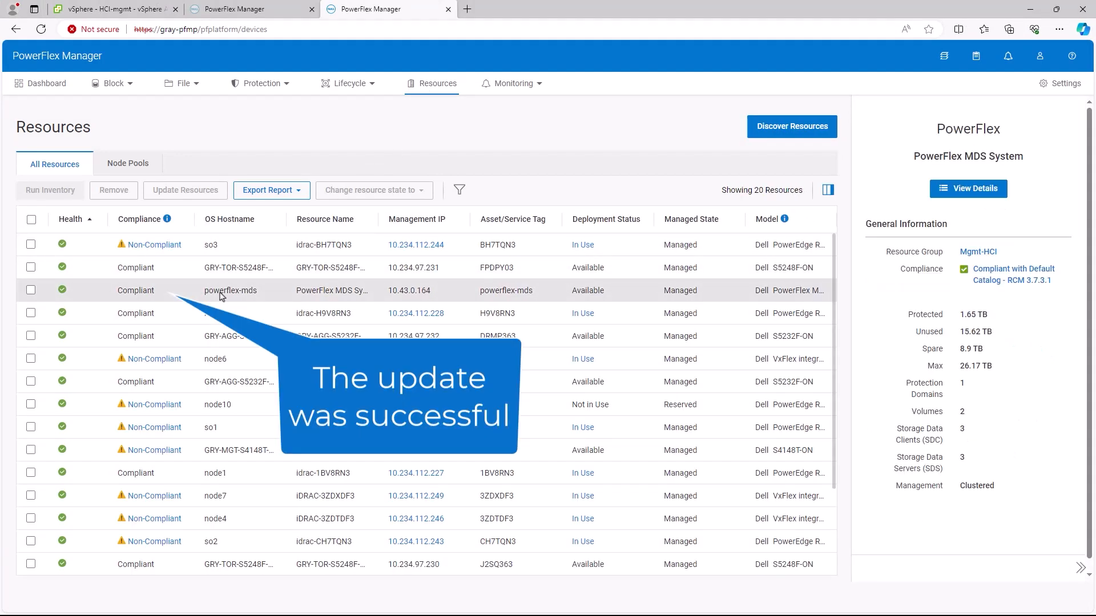
{"action": "mouse_move", "coordinate": [586, 13]}
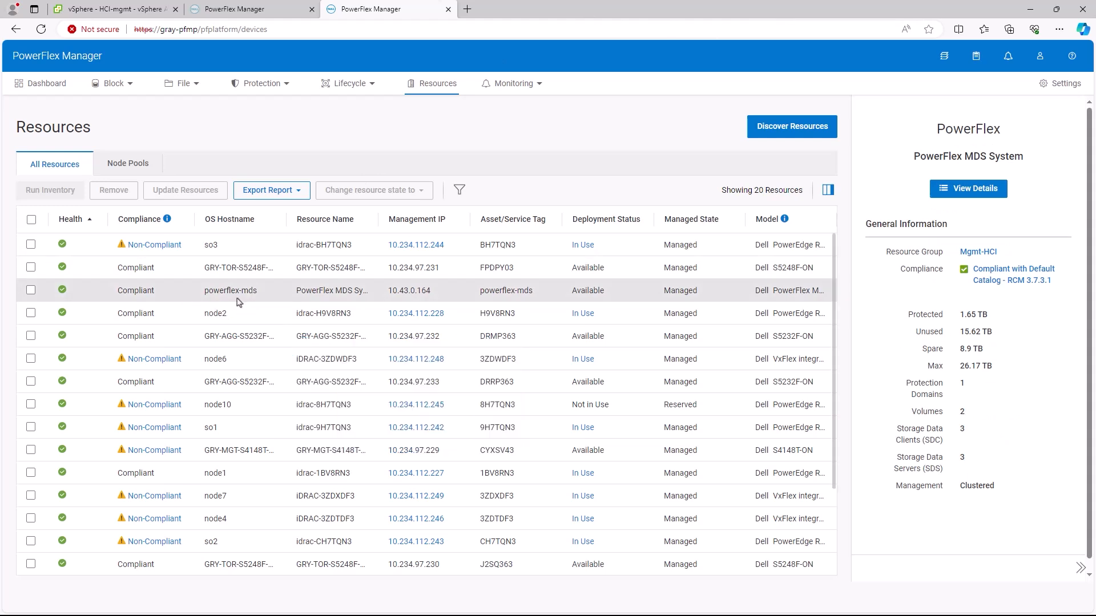
{"action": "left_click", "coordinate": [112, 8]}
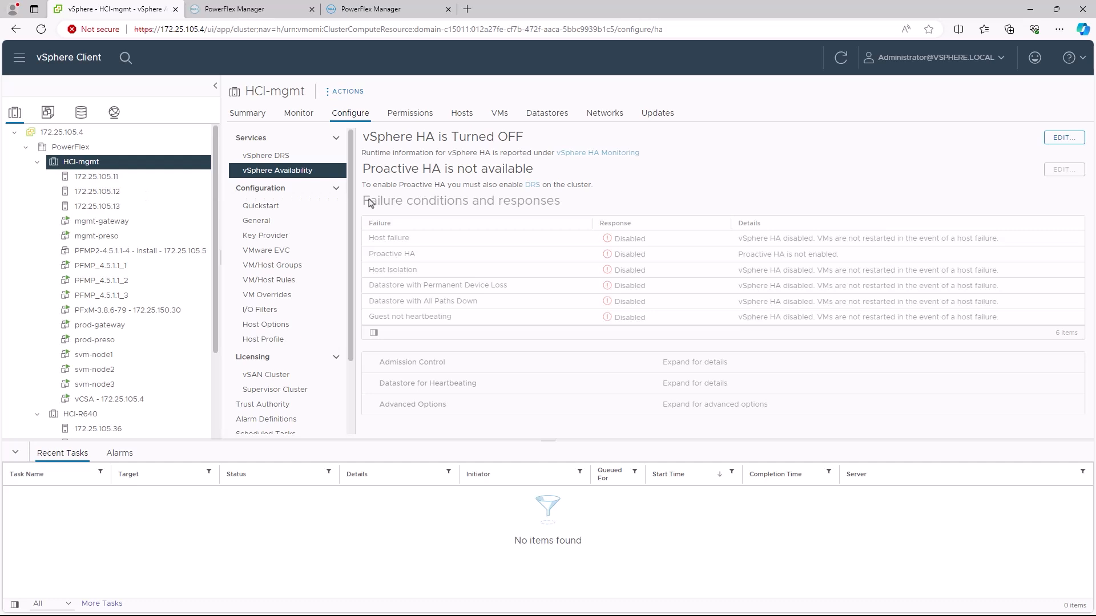
{"action": "mouse_move", "coordinate": [613, 49]}
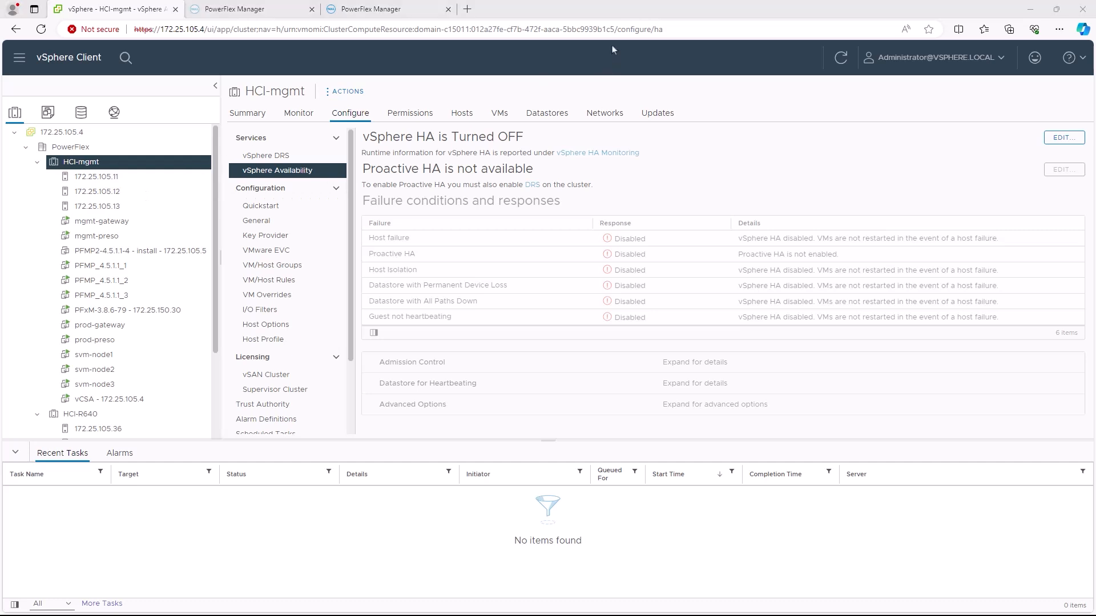
{"action": "mouse_move", "coordinate": [376, 178]}
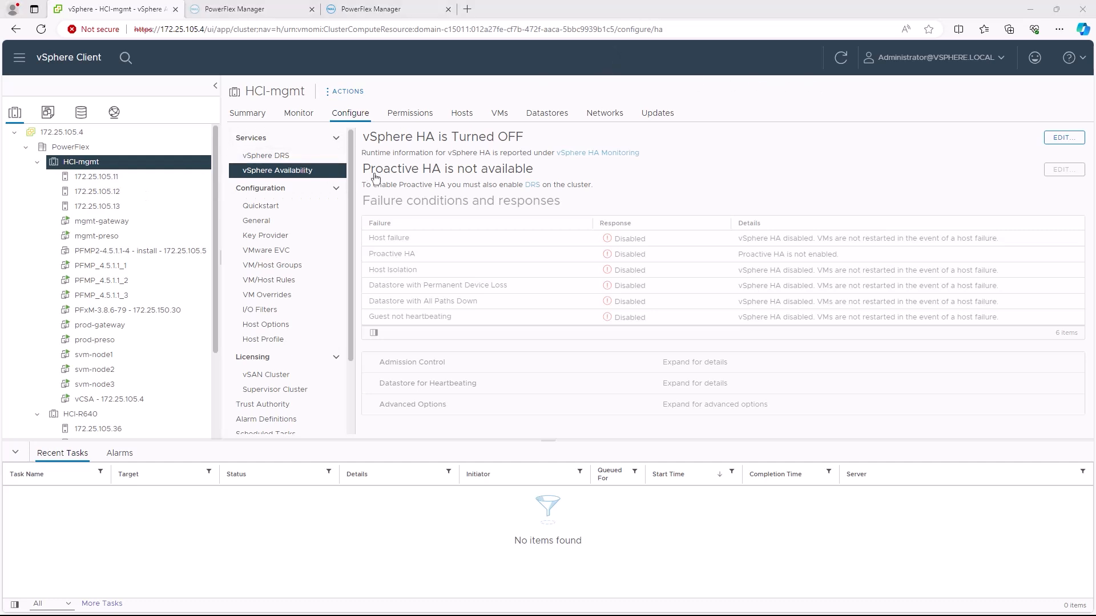
{"action": "mouse_move", "coordinate": [1065, 137]}
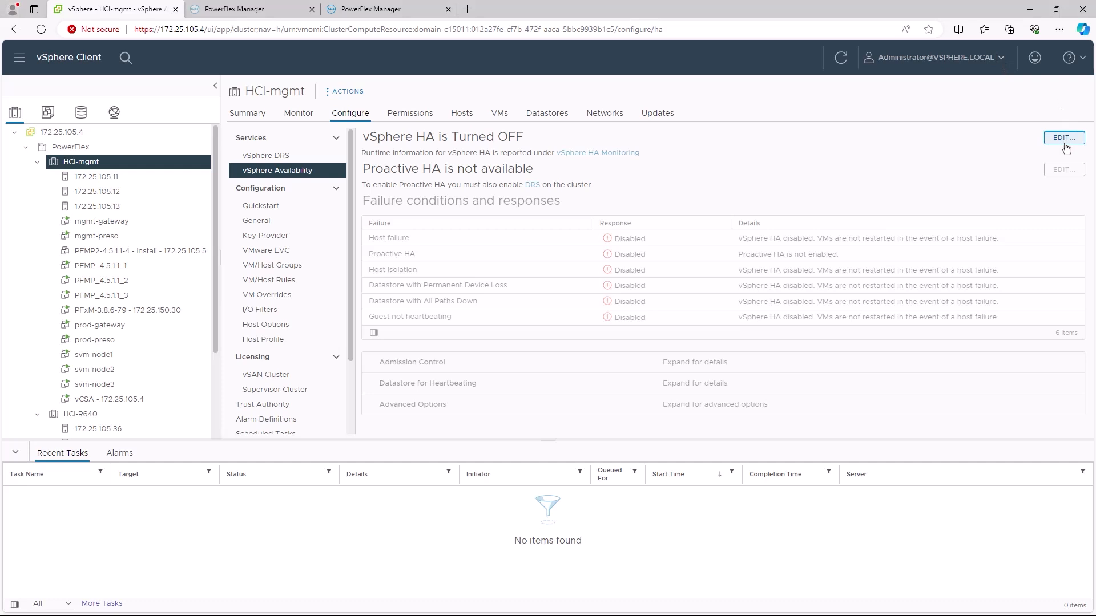
Step: Switch vSphere HA on in HCI-mgmt's Availability edit dialog and apply it
{"action": "left_click", "coordinate": [1063, 137]}
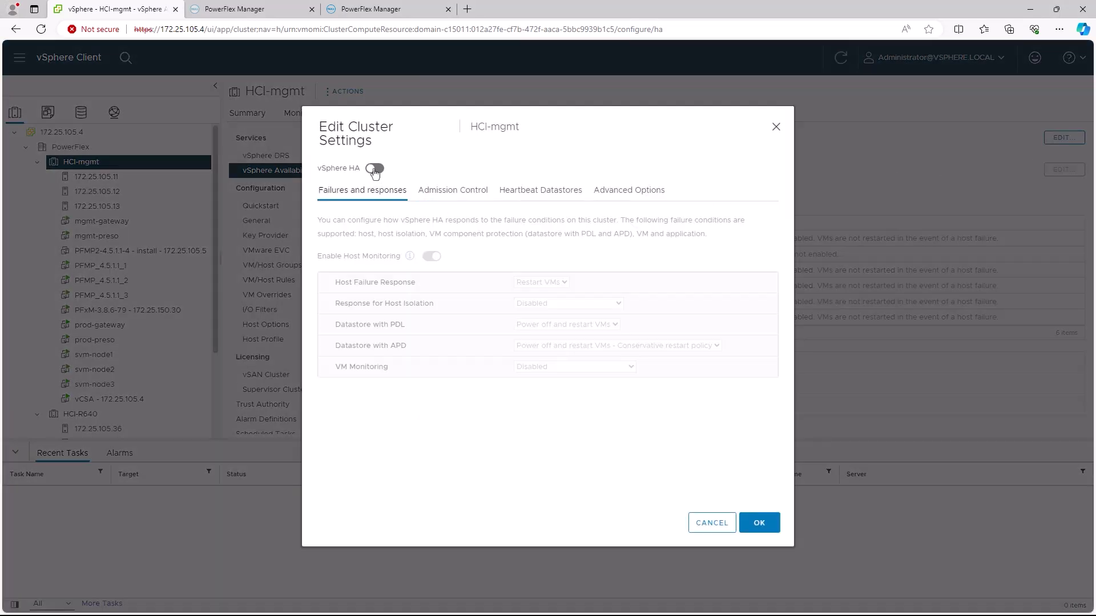
{"action": "left_click", "coordinate": [374, 167]}
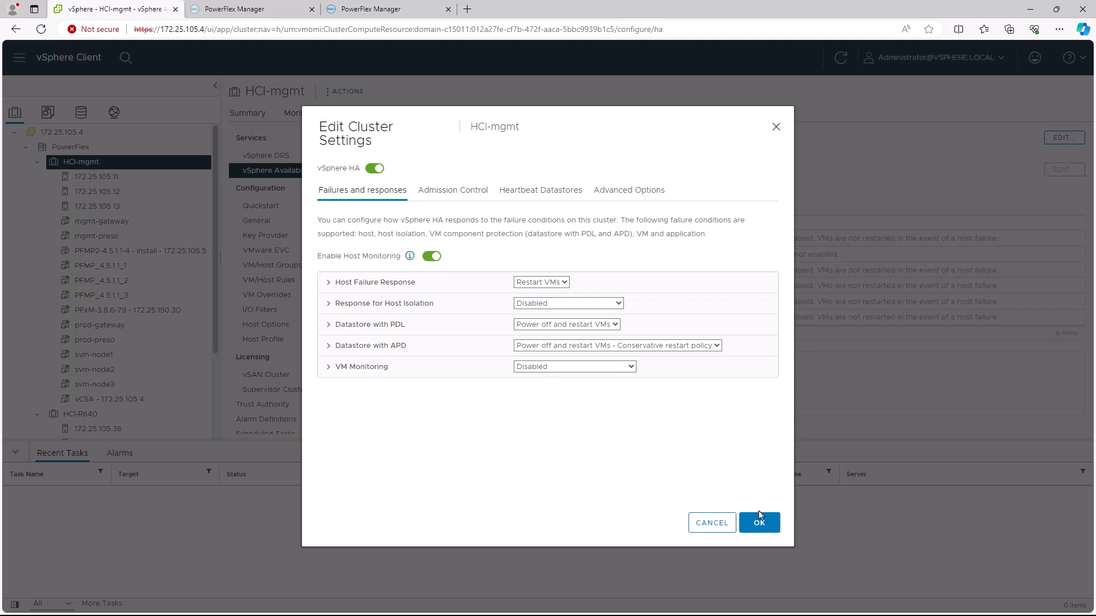
{"action": "left_click", "coordinate": [758, 522]}
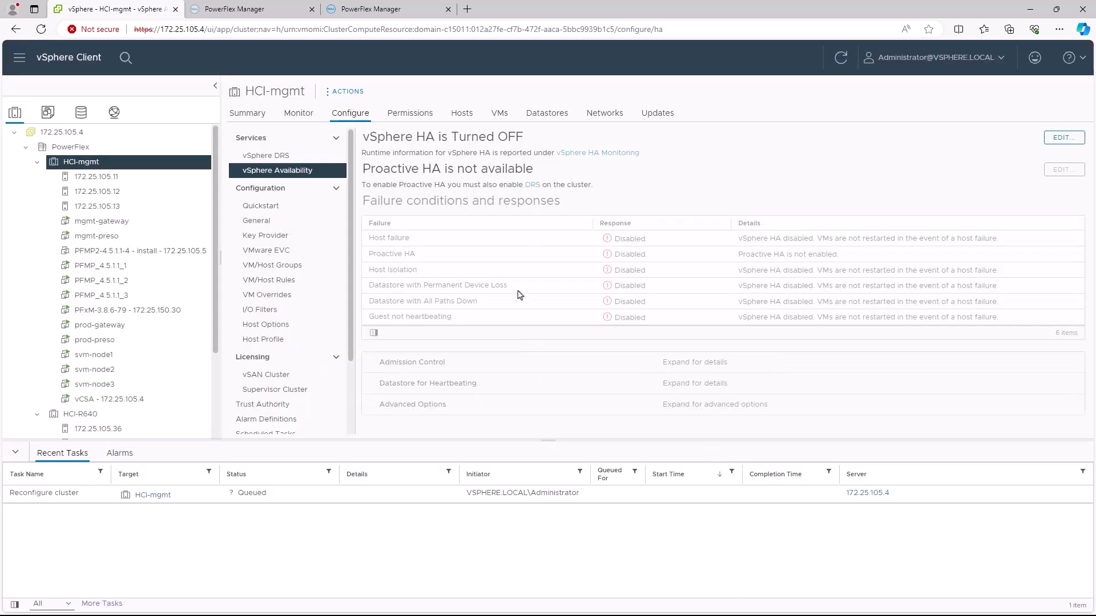
Step: Enable vSphere DRS in Fully Automated mode for HCI-mgmt and apply it
{"action": "left_click", "coordinate": [266, 155]}
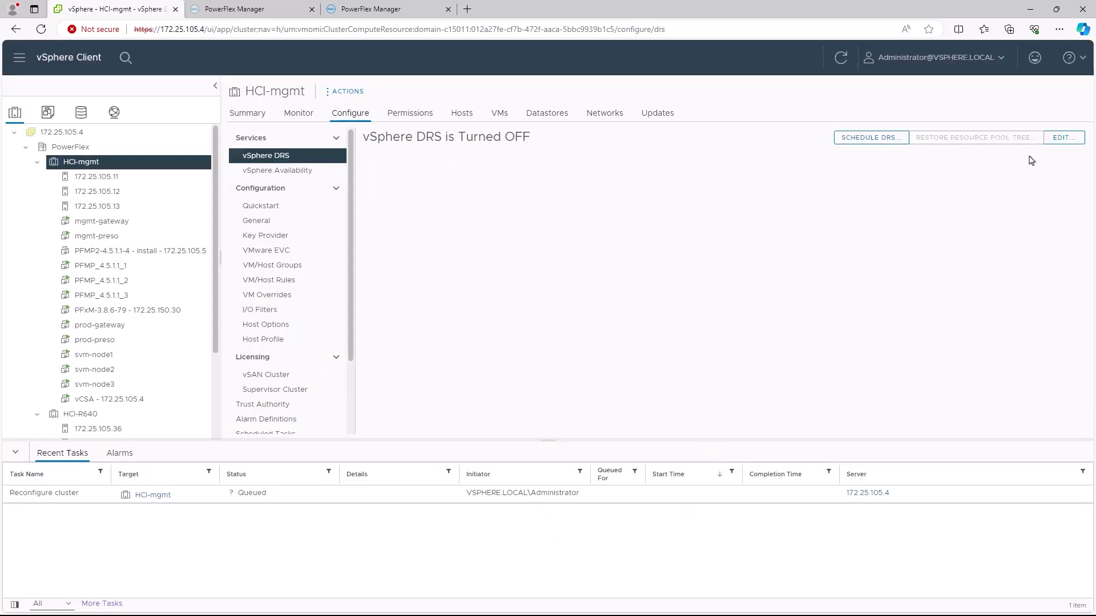
{"action": "mouse_move", "coordinate": [1063, 138]}
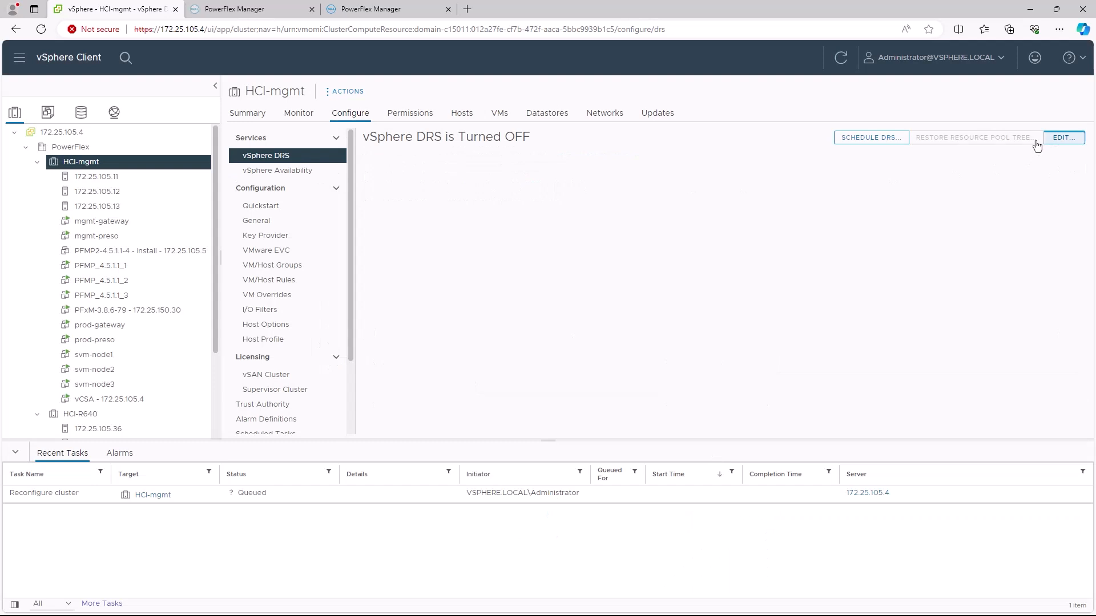
{"action": "left_click", "coordinate": [1063, 137]}
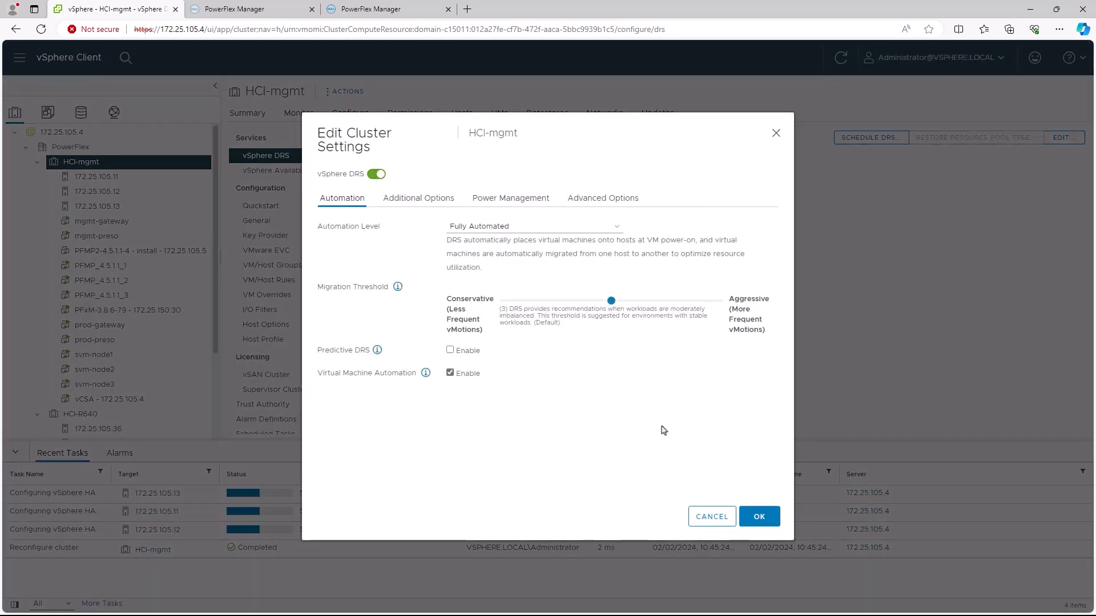
{"action": "mouse_move", "coordinate": [758, 516]}
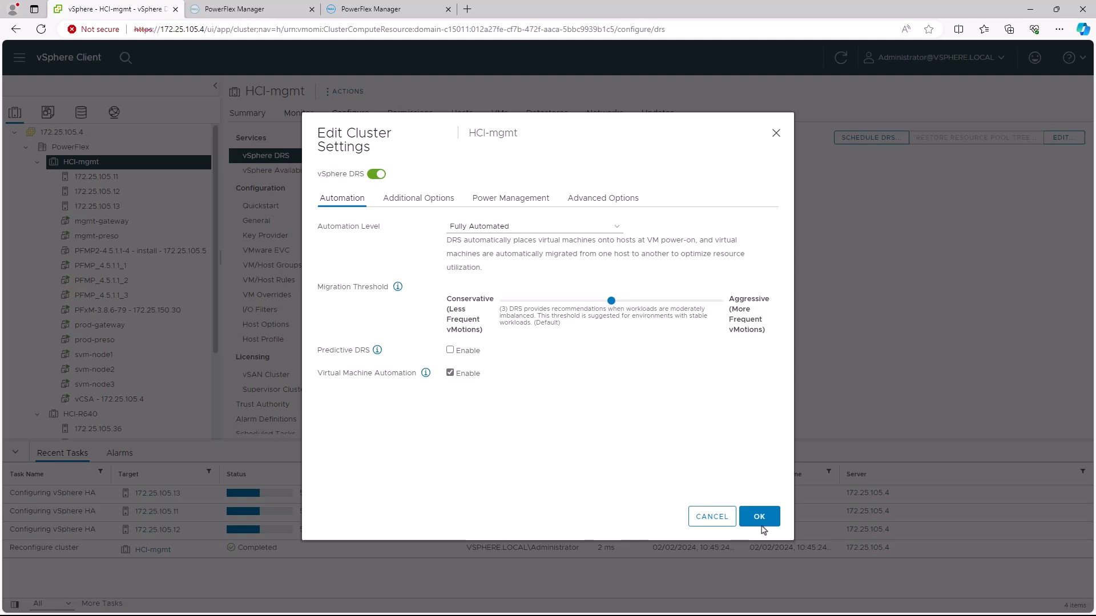
{"action": "left_click", "coordinate": [759, 516]}
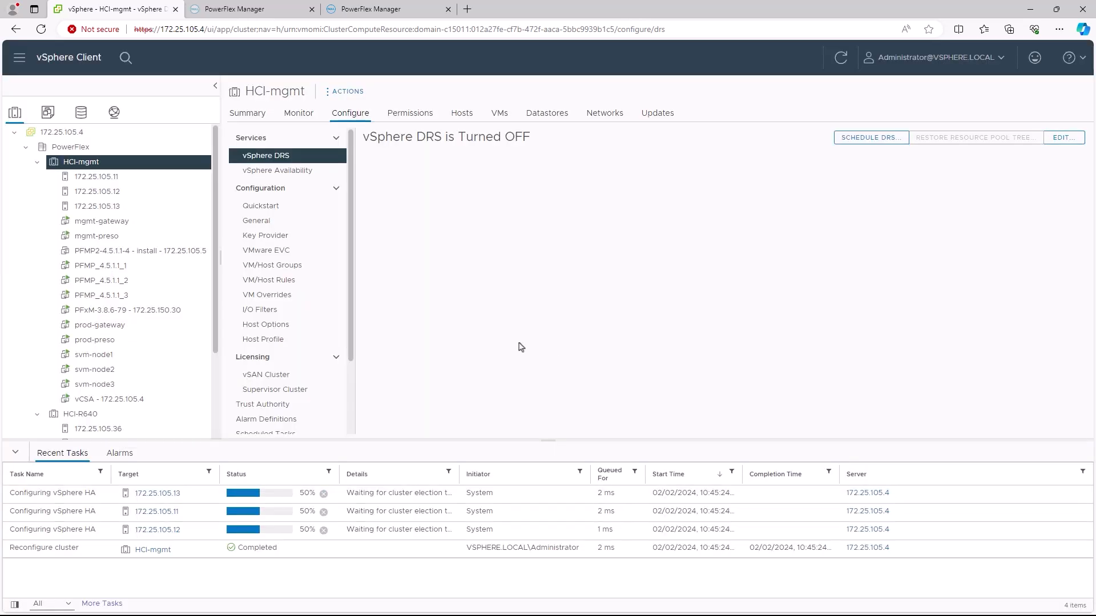